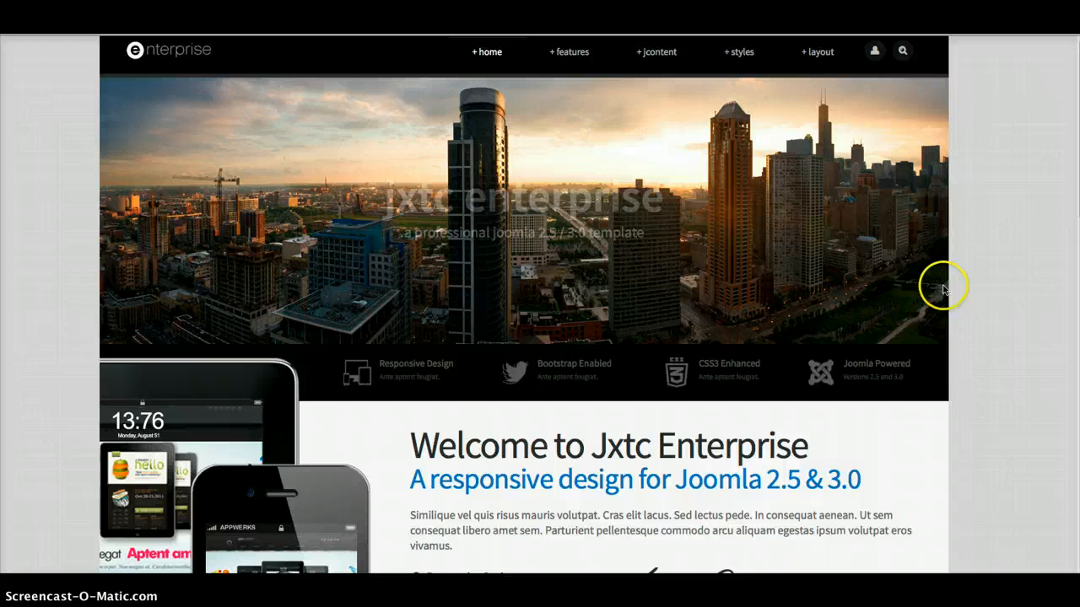
- Scroll down the Jxtc Enterprise home page and back to the top
scroll(down, 3)
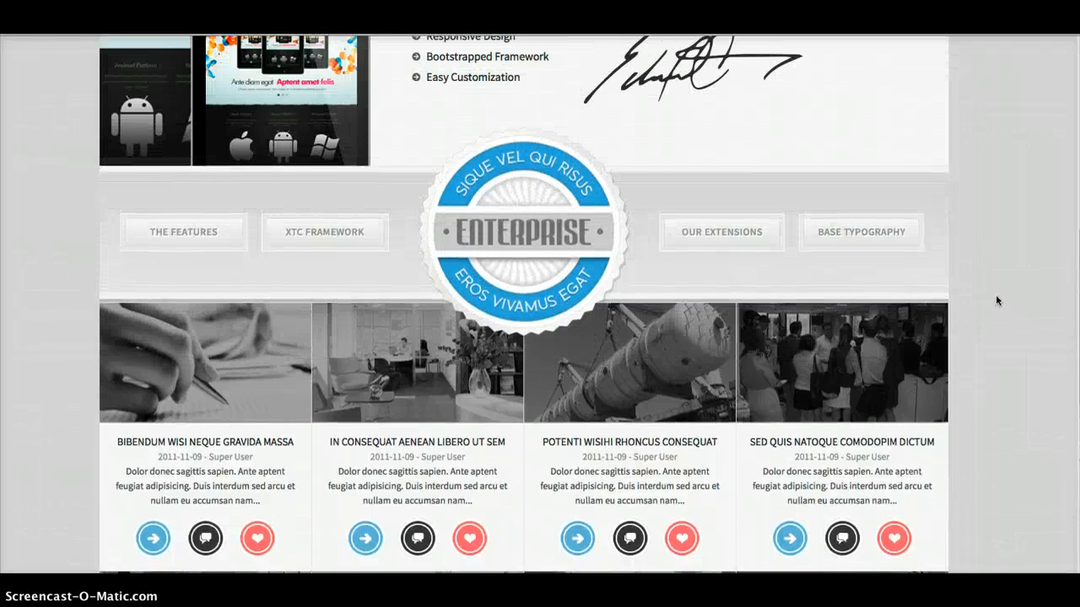
scroll(up, 3)
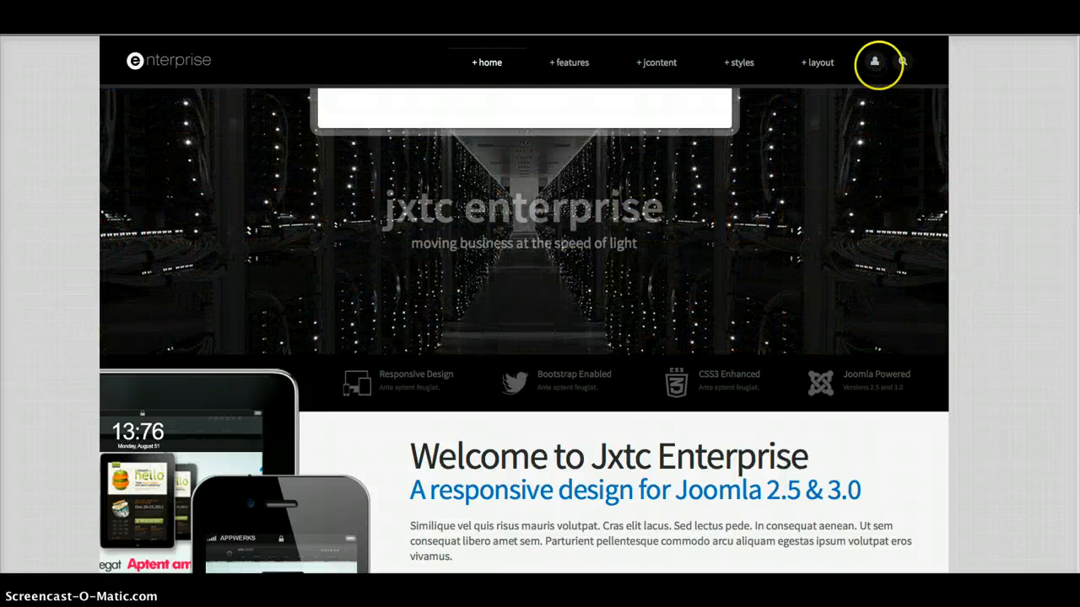
- Open and close the login panel, view the search page, then return home
click(874, 61)
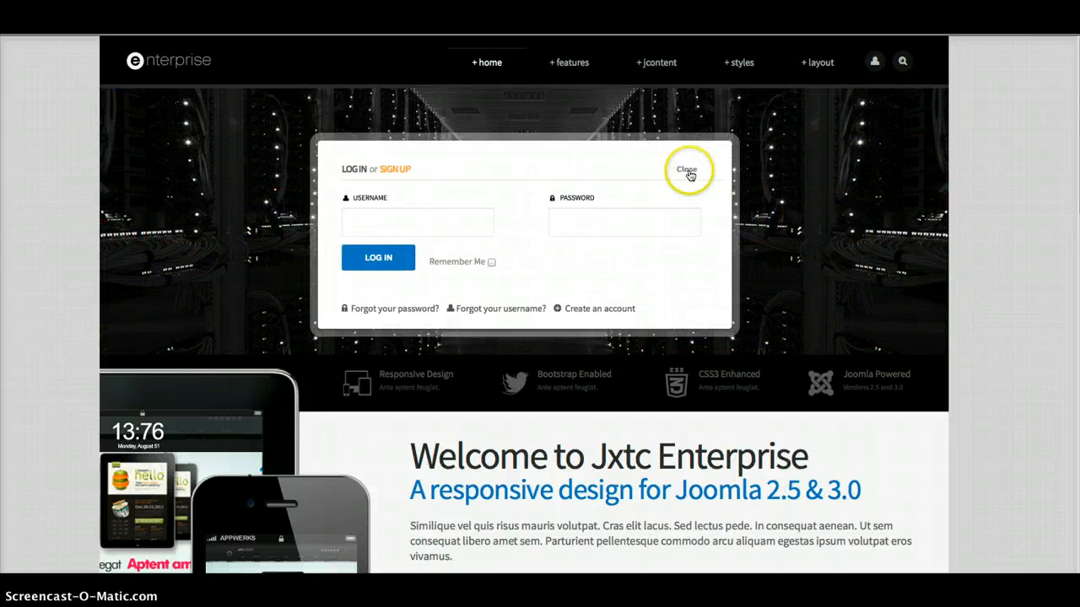
click(687, 169)
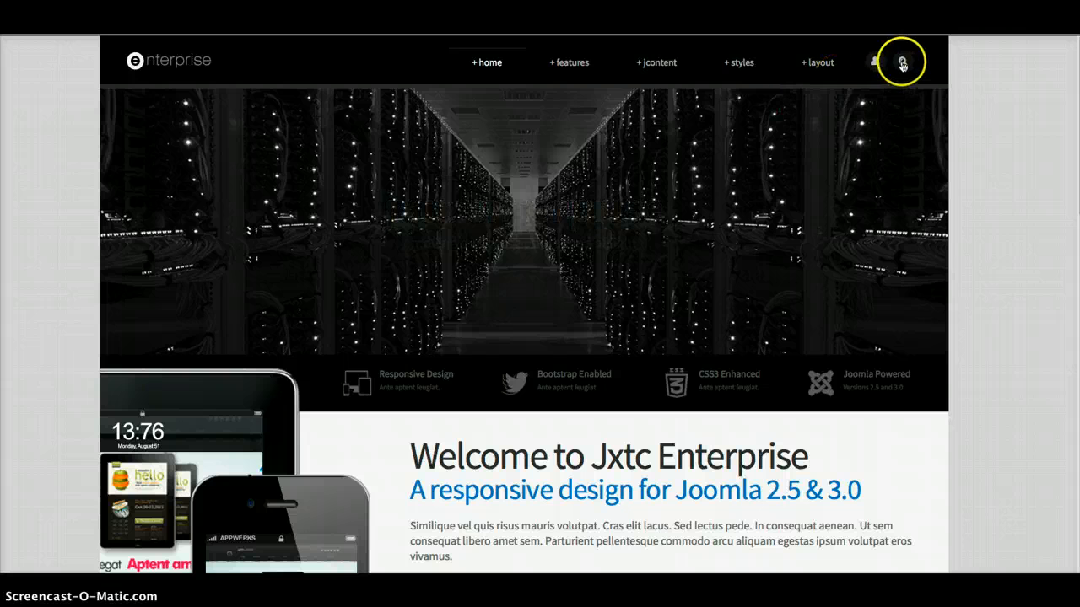
click(901, 61)
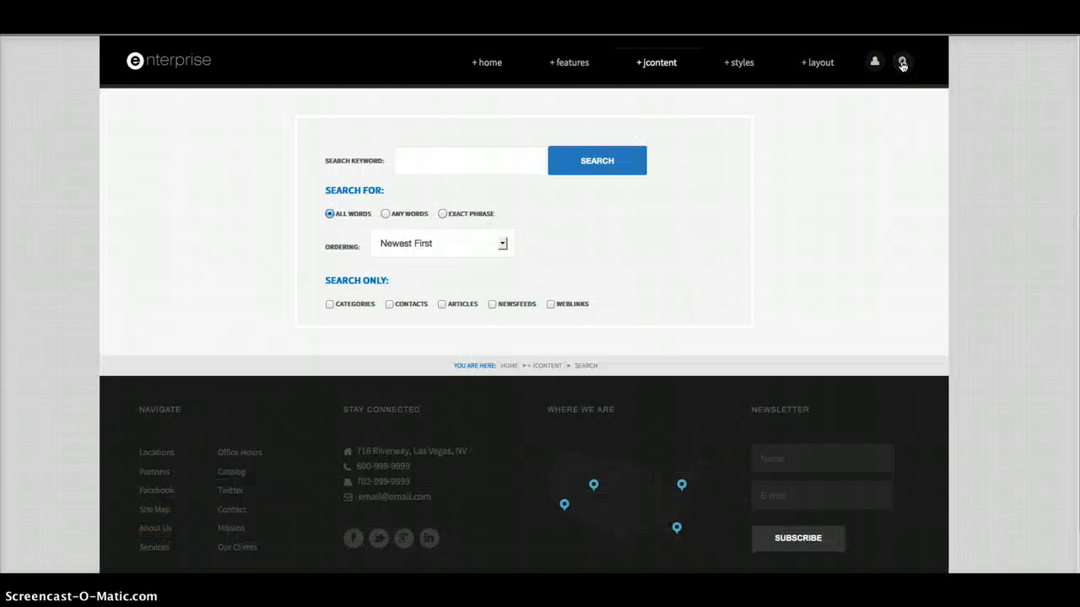
mouse_move(486, 62)
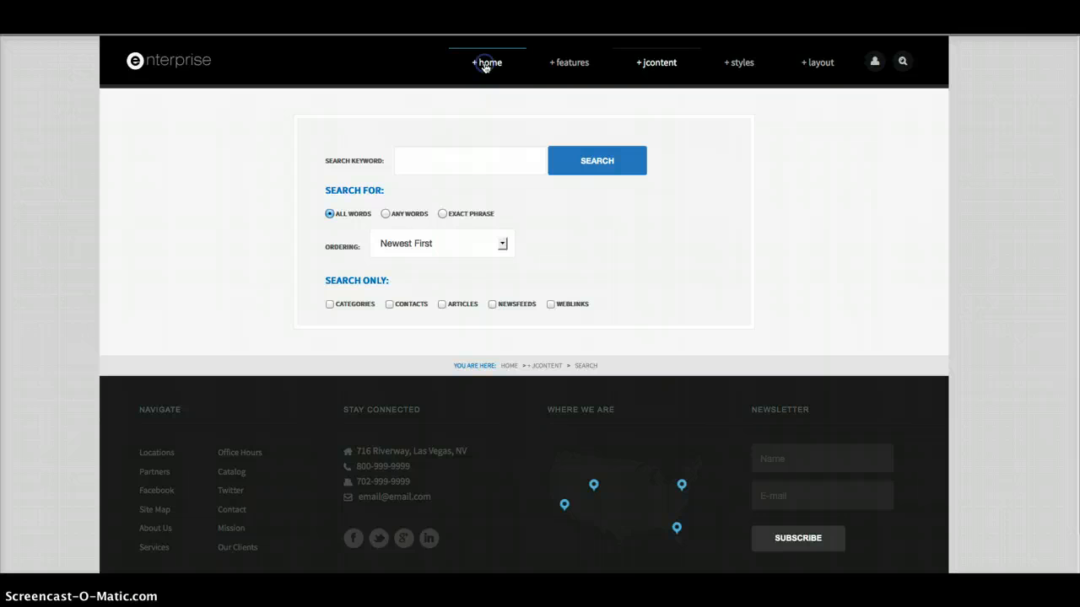
click(486, 63)
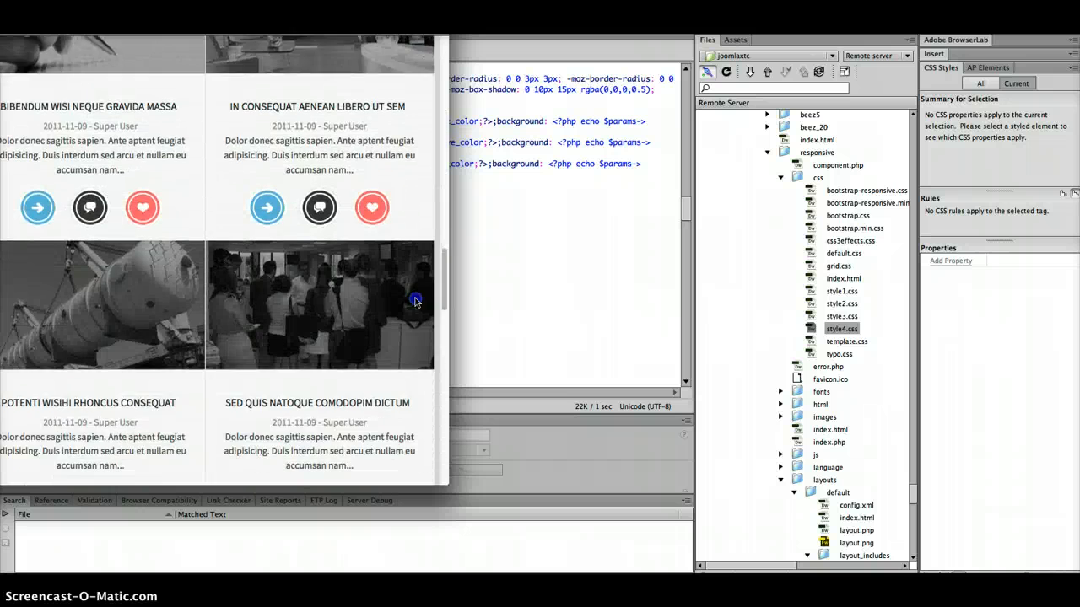
- Scroll through the phone-width responsive layout down to the footer
scroll(down, 3)
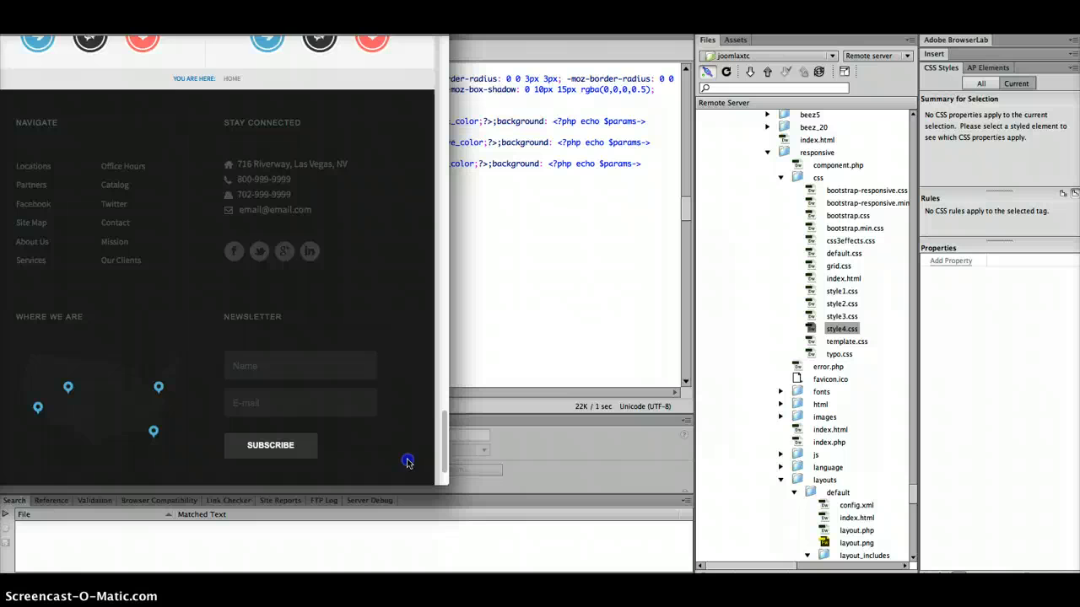
scroll(down, 3)
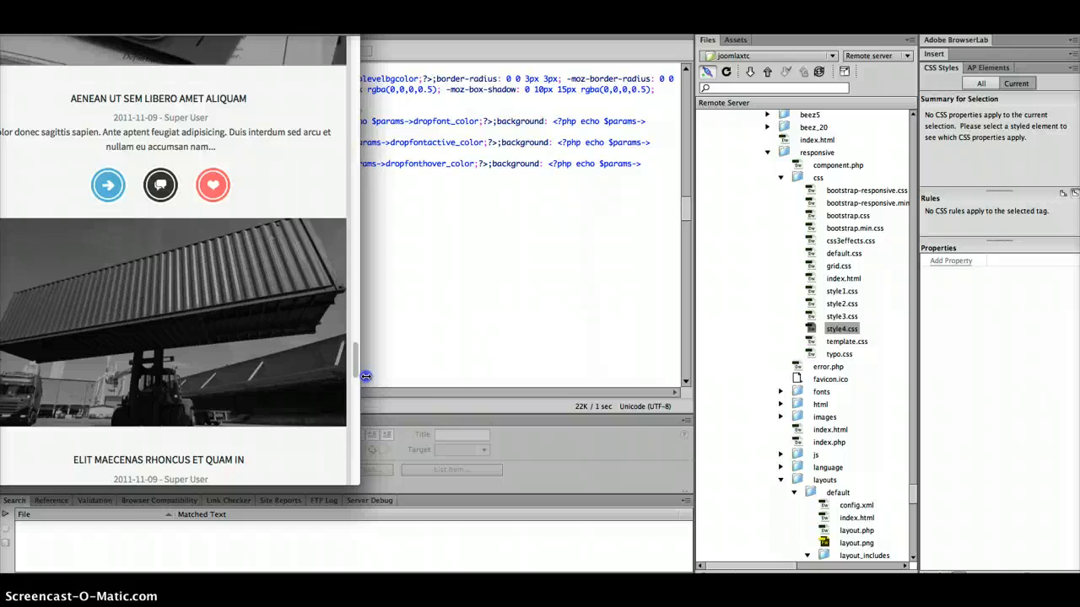
scroll(down, 3)
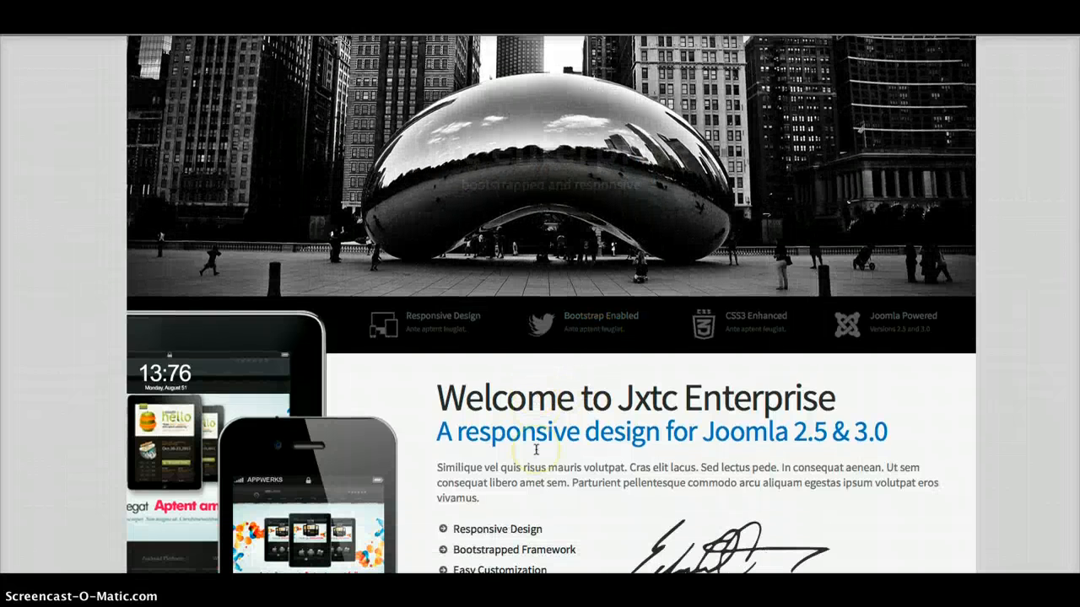
- Scroll down the full-width home page to the Enterprise badge and feature headings
scroll(down, 3)
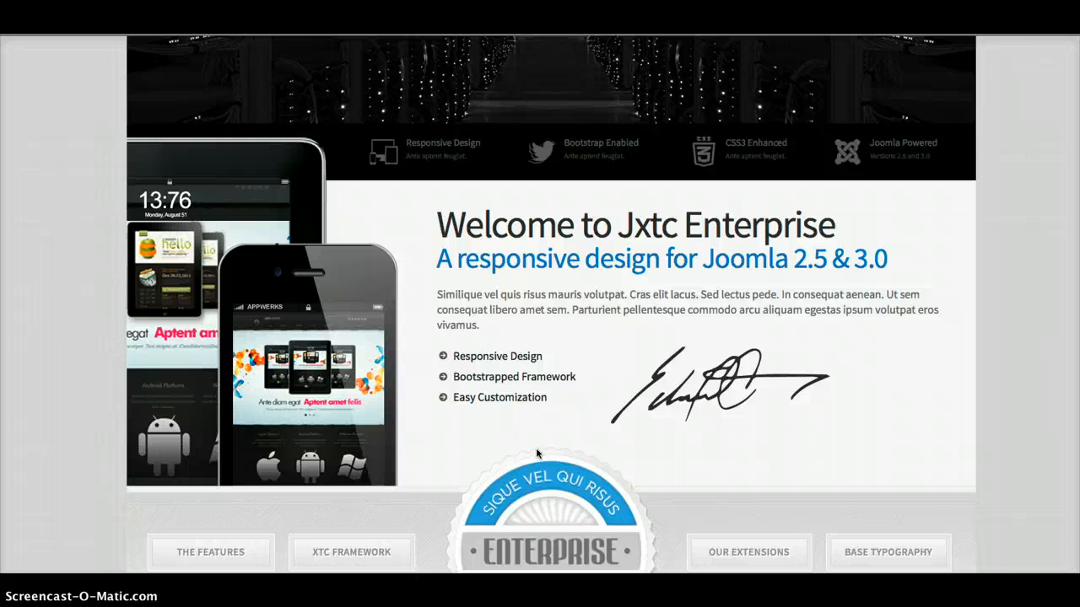
scroll(down, 3)
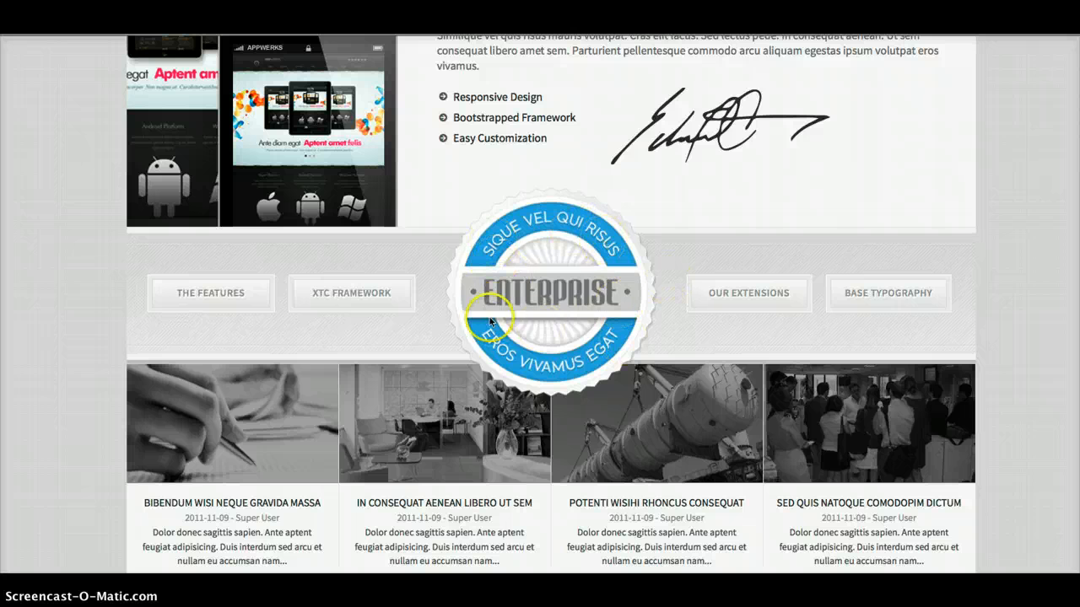
mouse_move(196, 294)
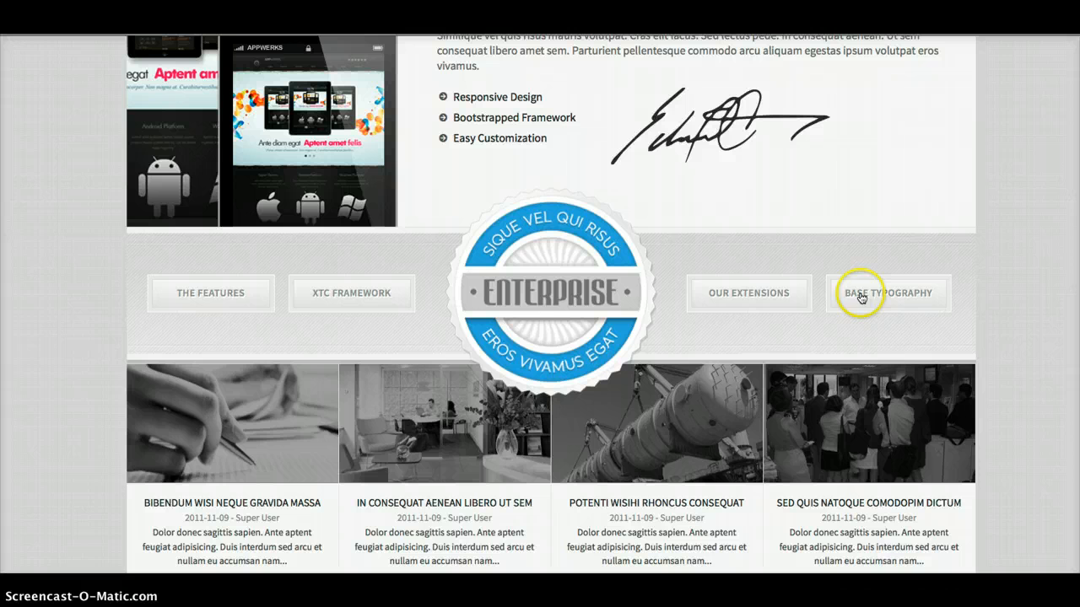
mouse_move(808, 307)
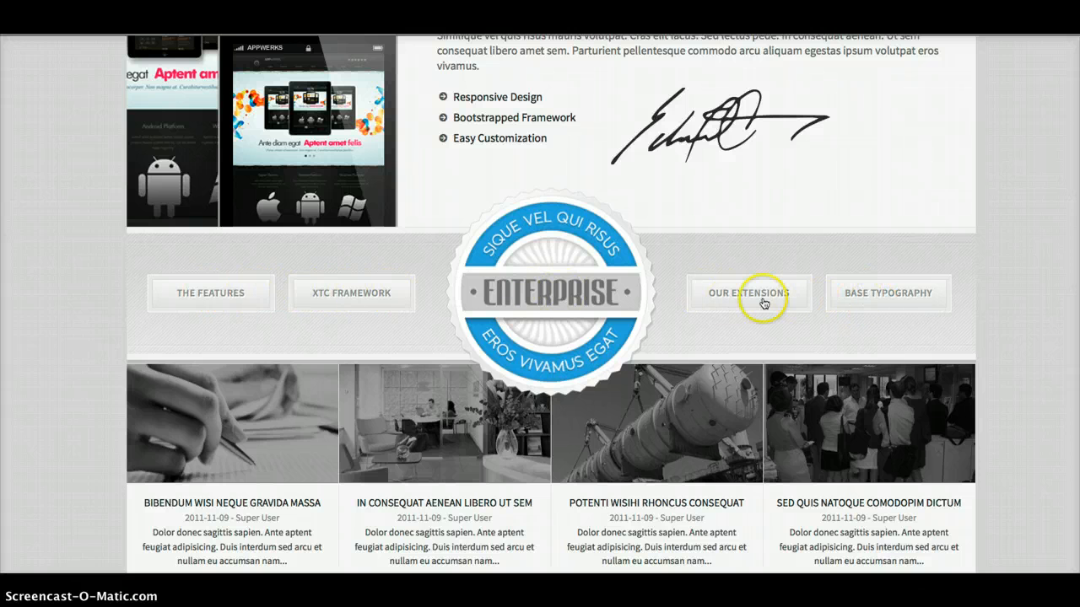
mouse_move(206, 297)
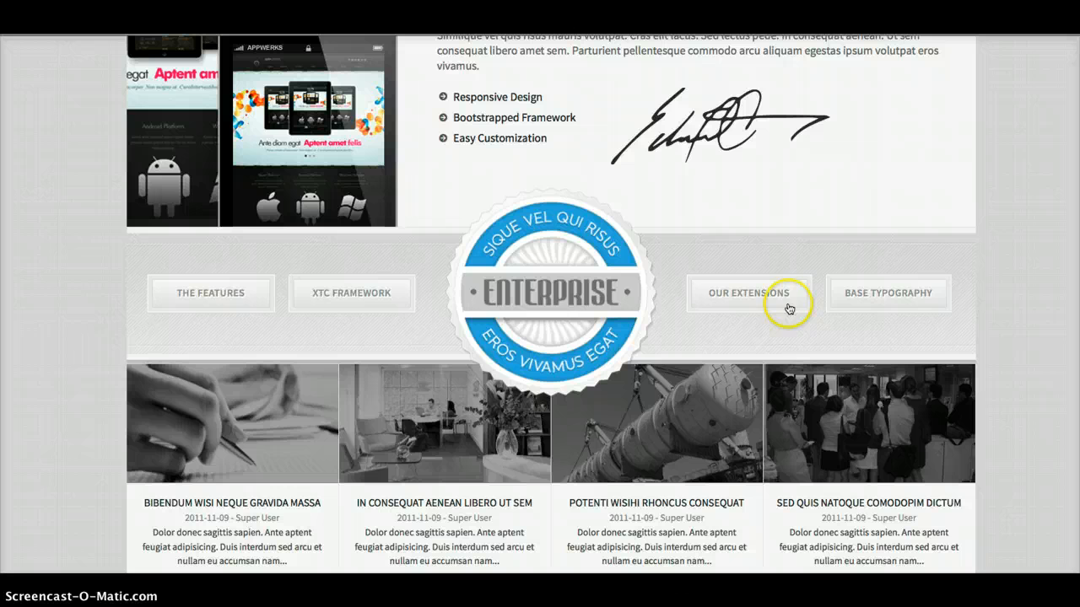
mouse_move(432, 324)
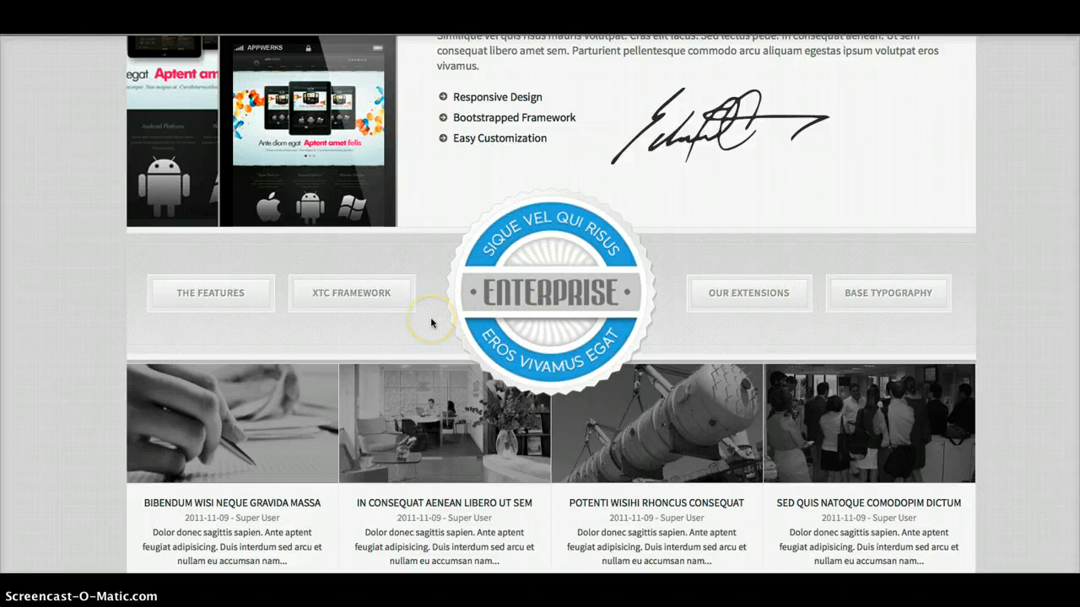
scroll(down, 3)
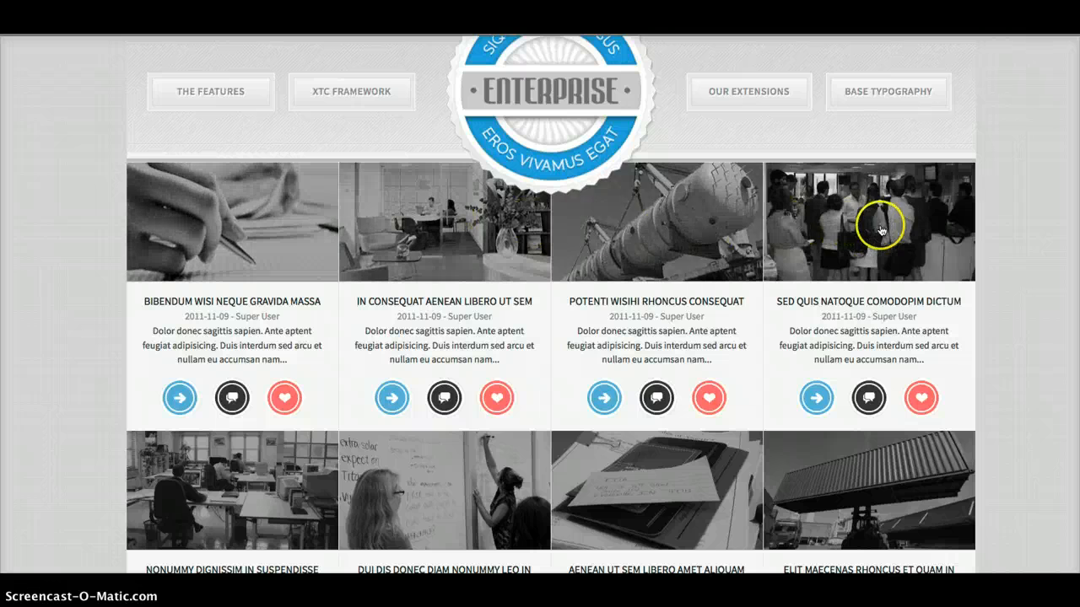
scroll(down, 3)
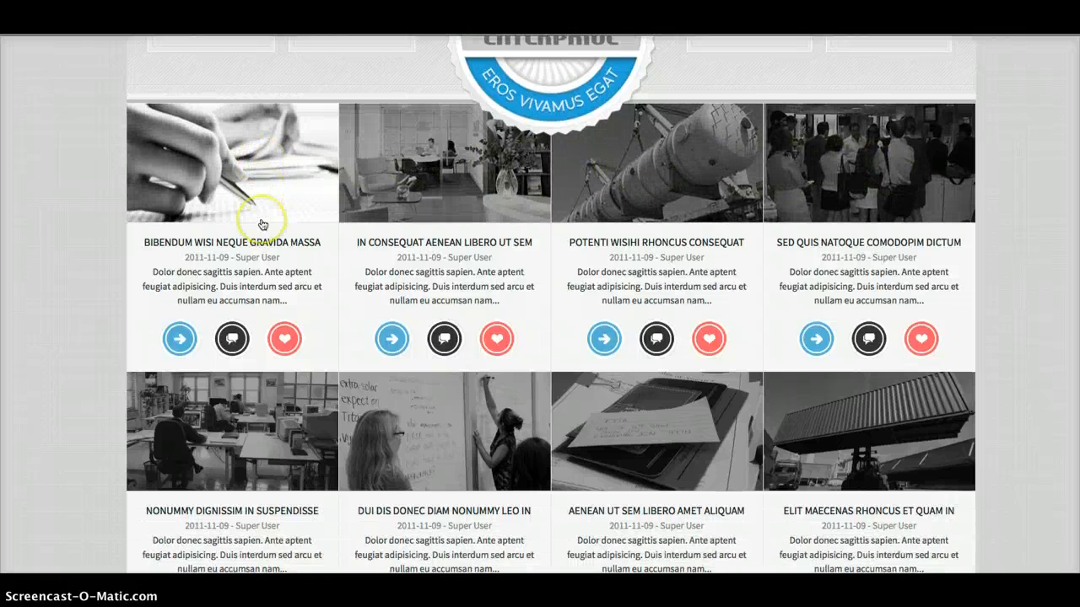
scroll(down, 3)
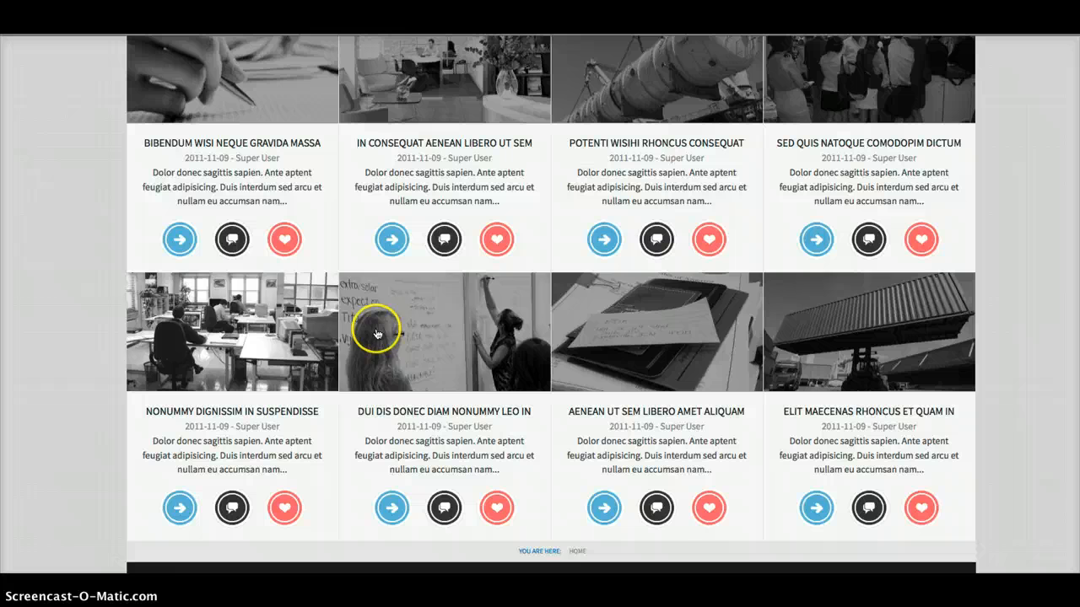
mouse_move(658, 344)
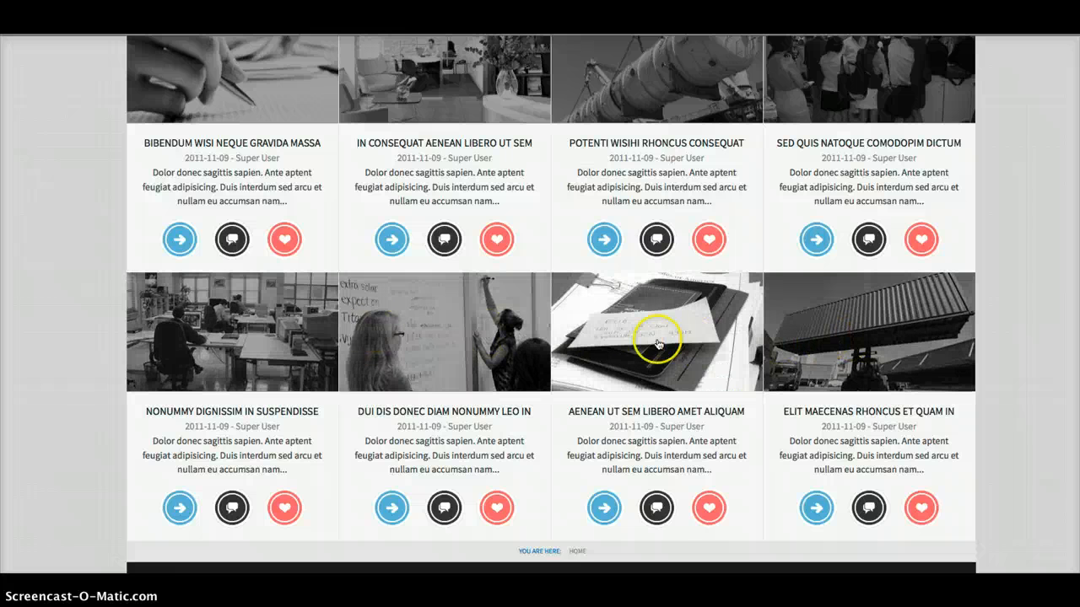
mouse_move(321, 218)
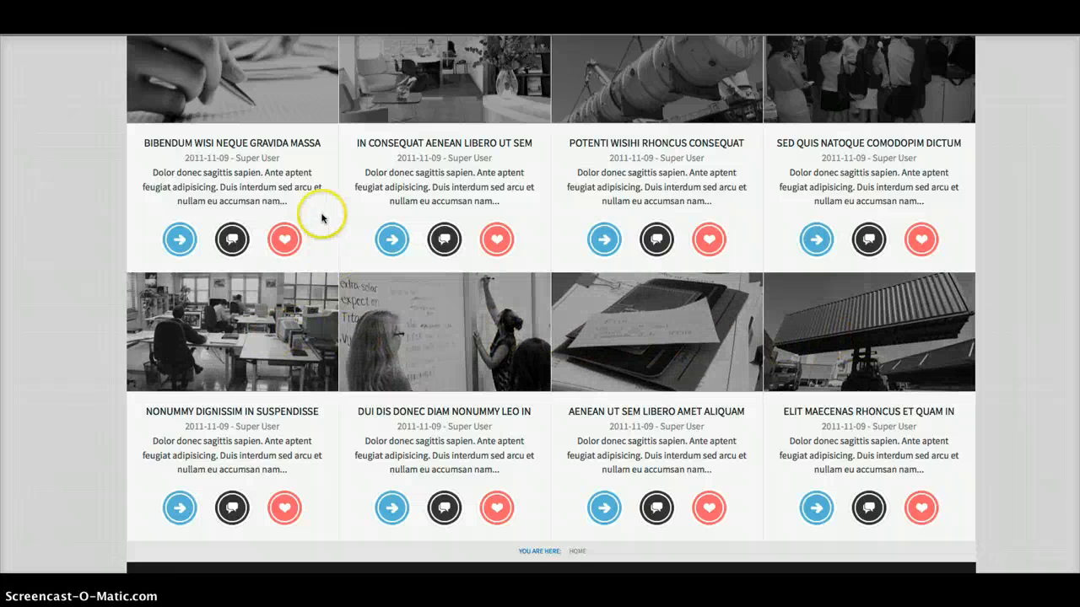
mouse_move(179, 240)
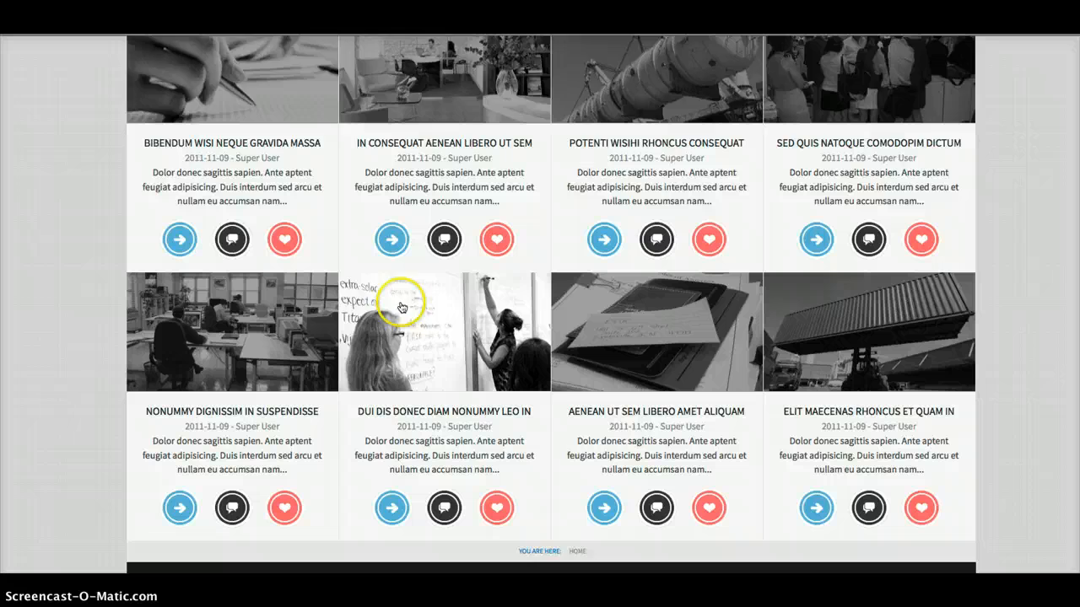
- Scroll down to the dark footer with navigation, contact, map and newsletter sections
scroll(down, 3)
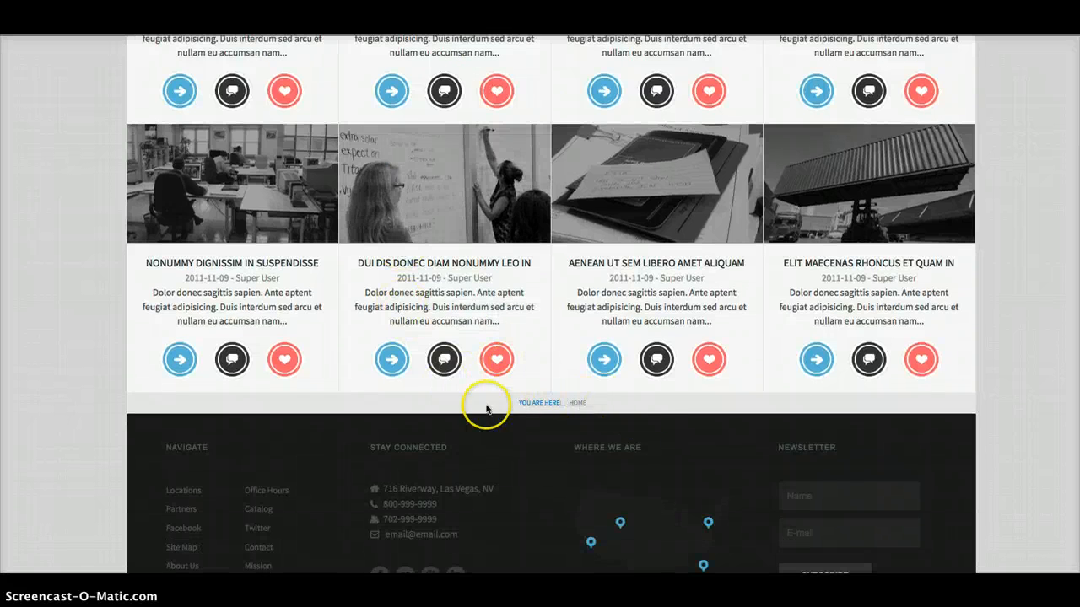
mouse_move(378, 398)
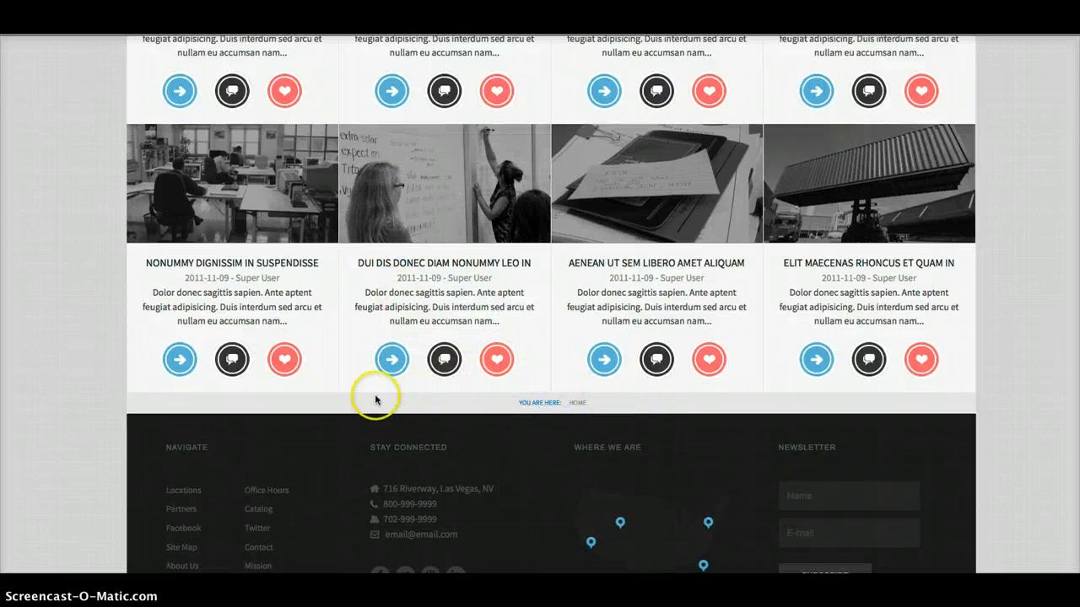
scroll(down, 3)
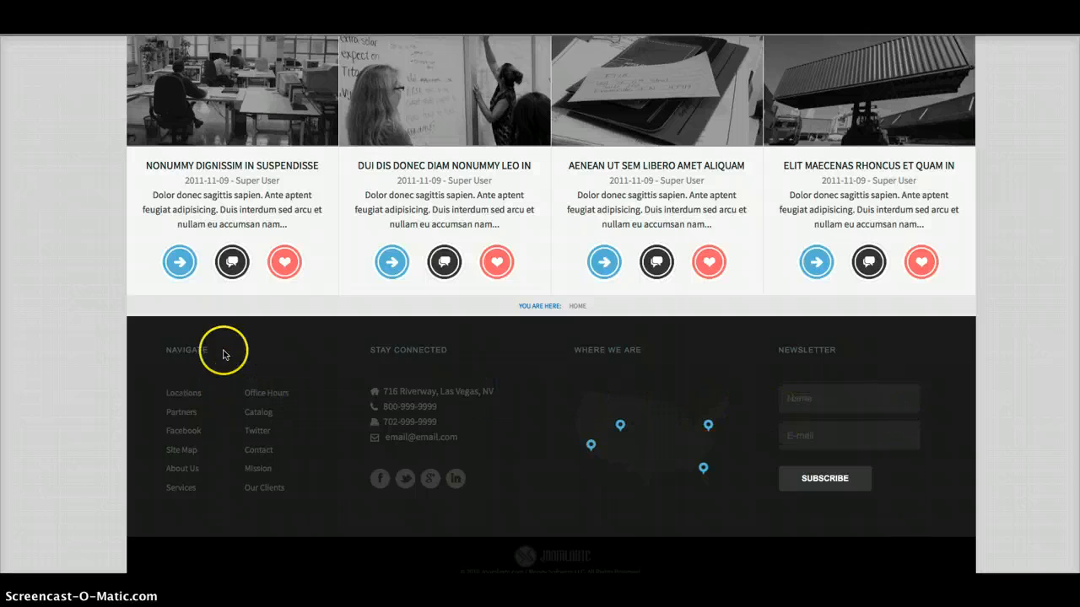
mouse_move(260, 476)
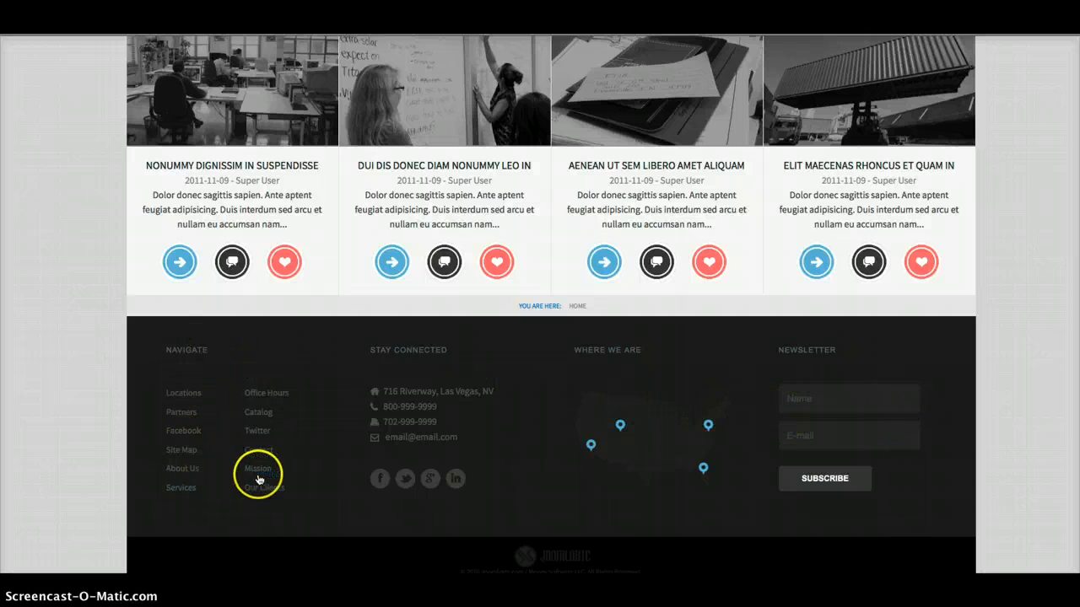
mouse_move(507, 497)
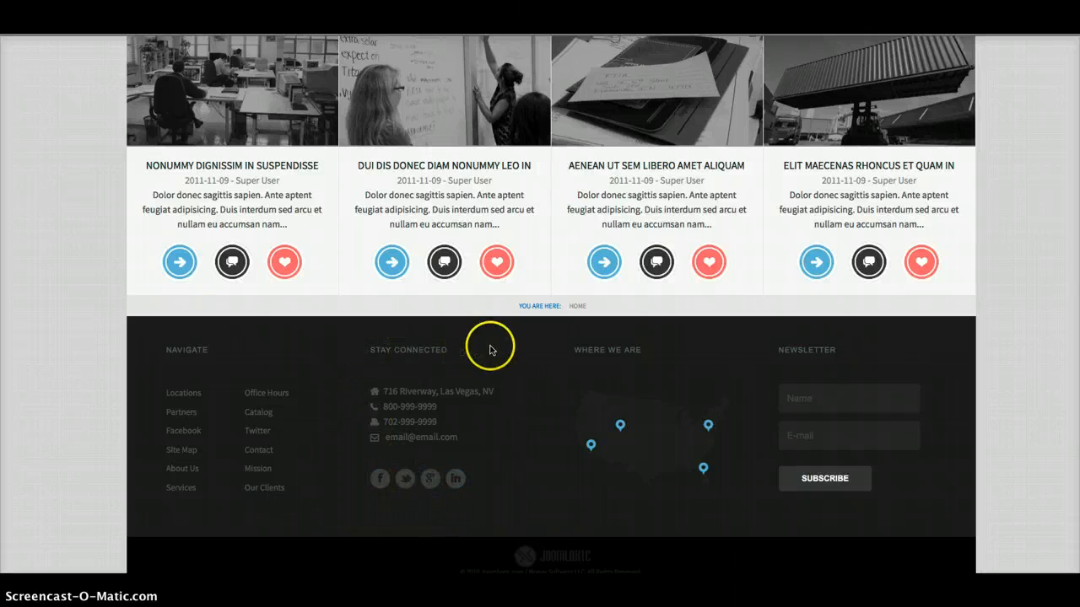
mouse_move(573, 509)
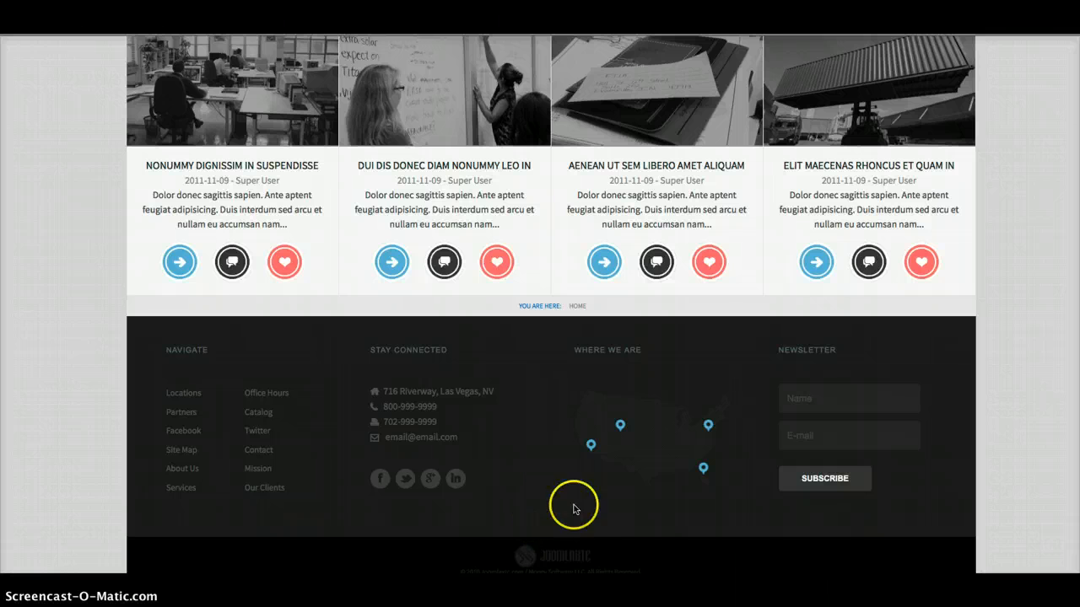
mouse_move(589, 431)
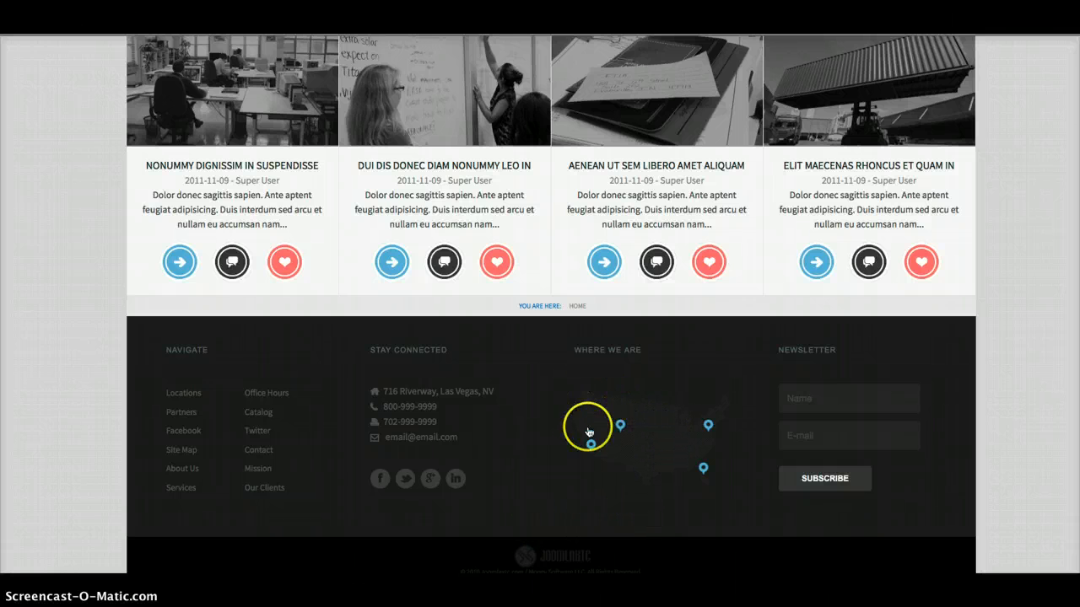
mouse_move(665, 436)
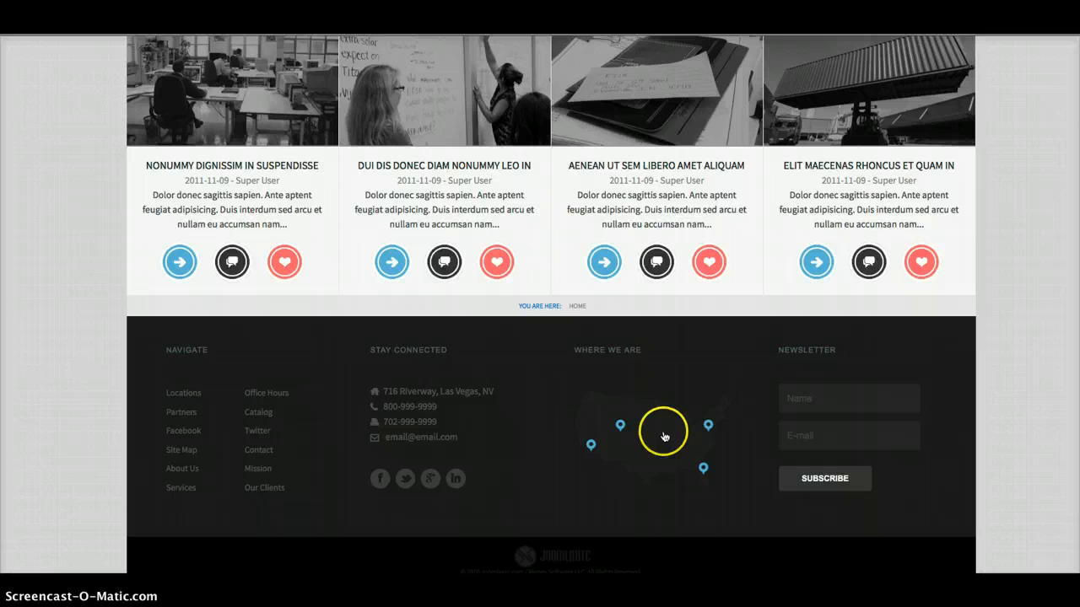
mouse_move(640, 435)
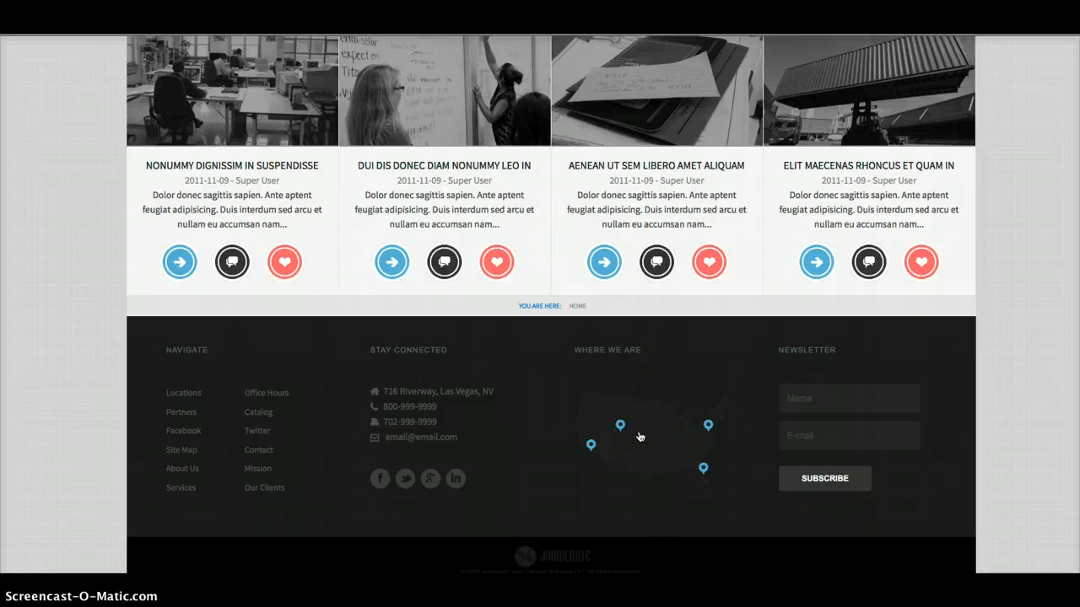
- Enlarge the Where We Are footer map in a lightbox, then leave it
click(621, 425)
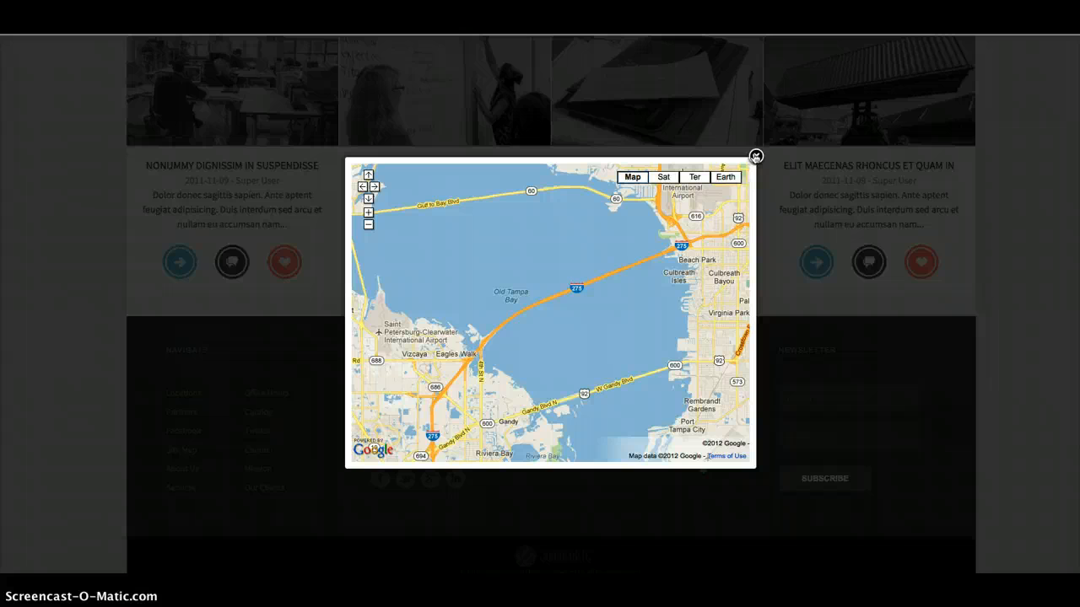
click(756, 157)
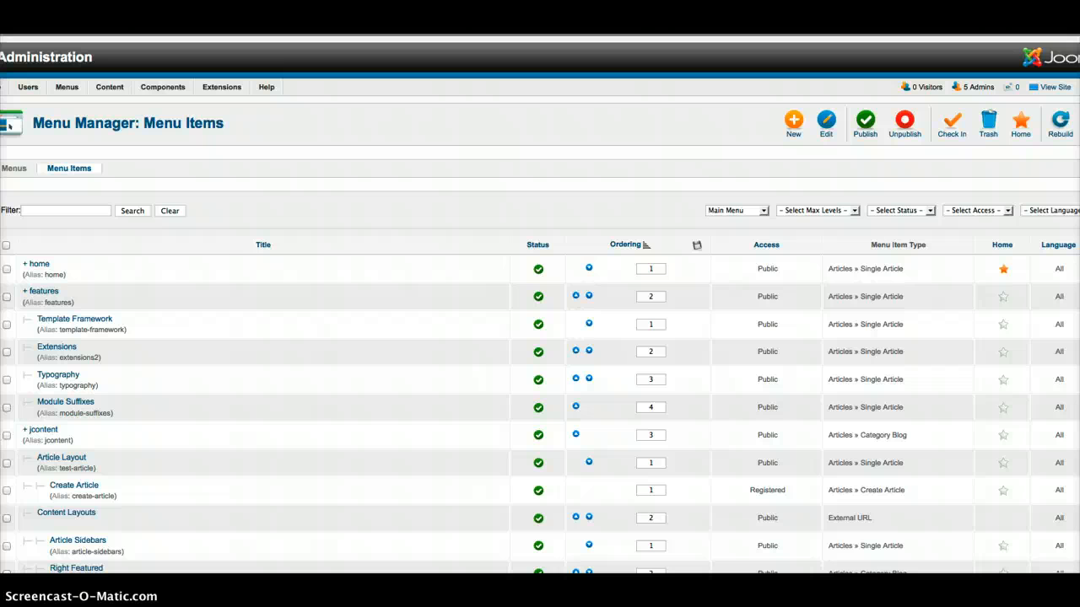
mouse_move(206, 253)
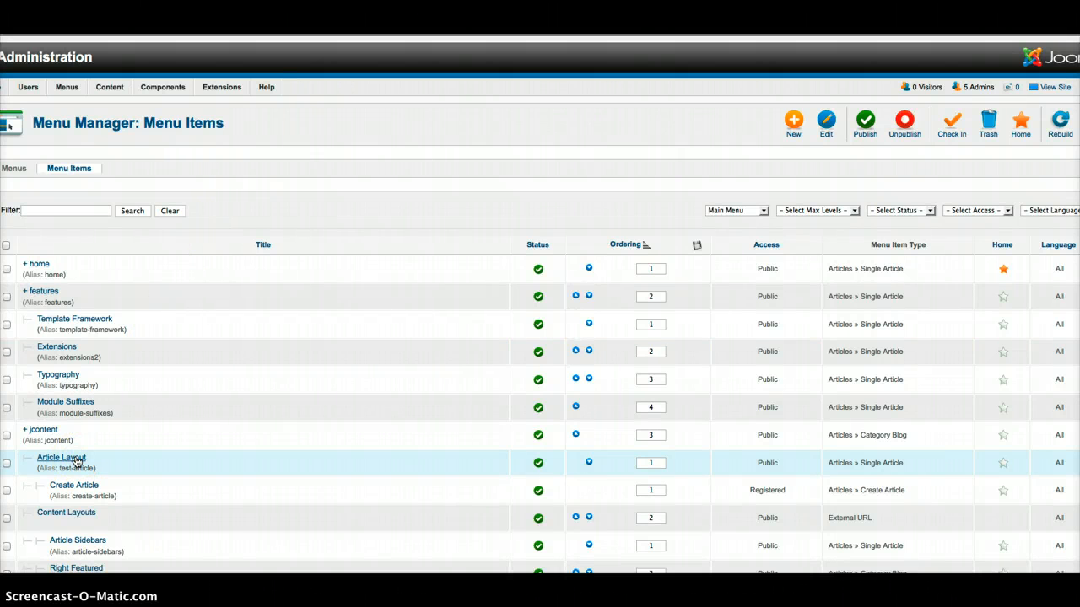
- Open the Article Layout menu item for editing from Menu Manager
click(61, 457)
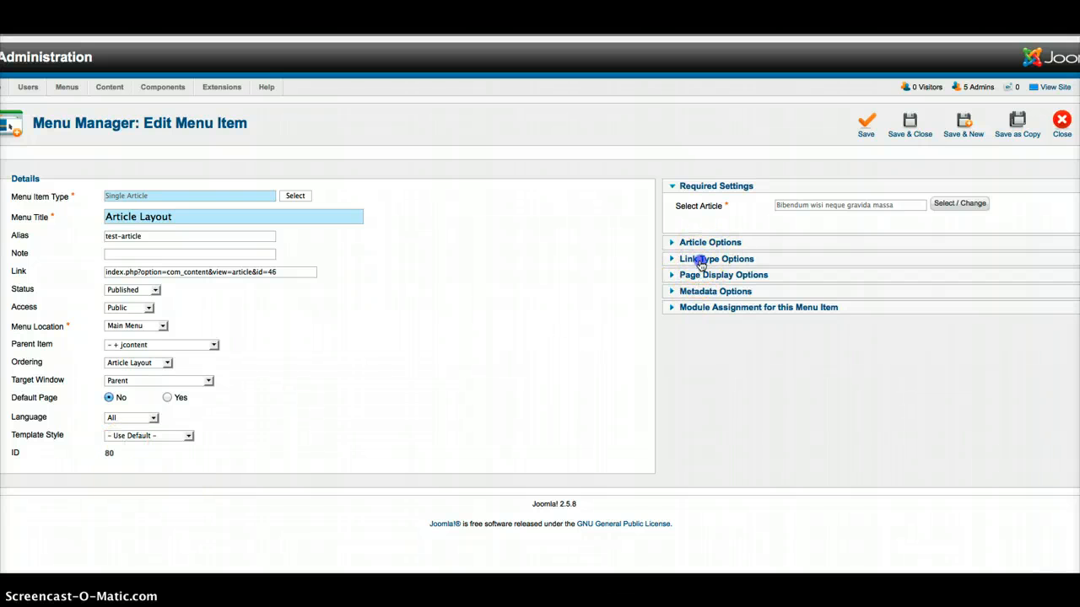
- Expand Link Type Options showing the Link CSS Style value drop1
click(715, 260)
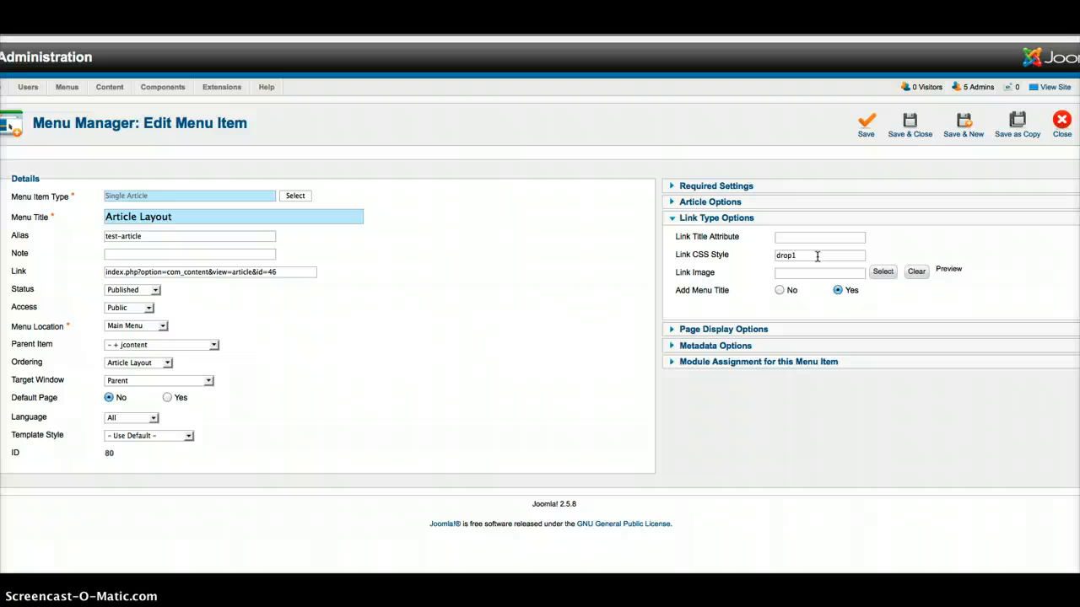
mouse_move(891, 295)
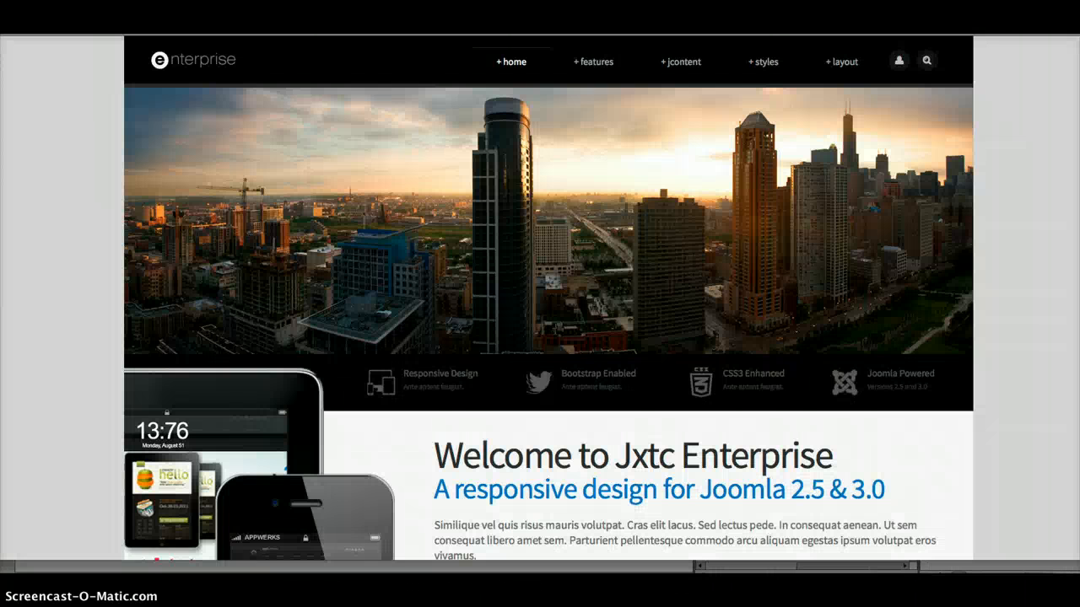
- Preview the Right Featured content layout from the jcontent Content Layouts menu
click(682, 61)
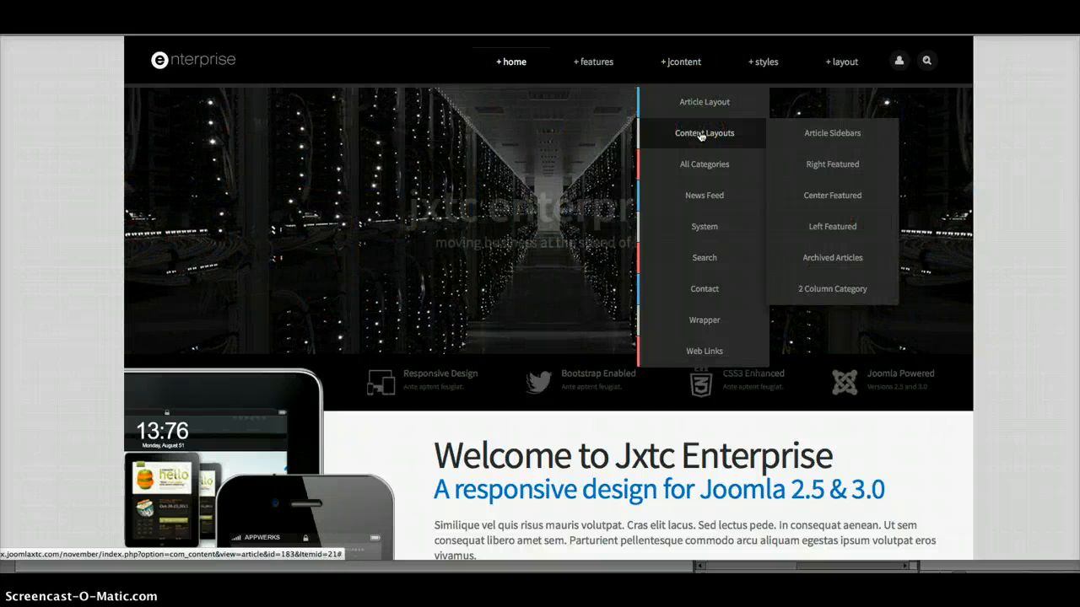
click(832, 164)
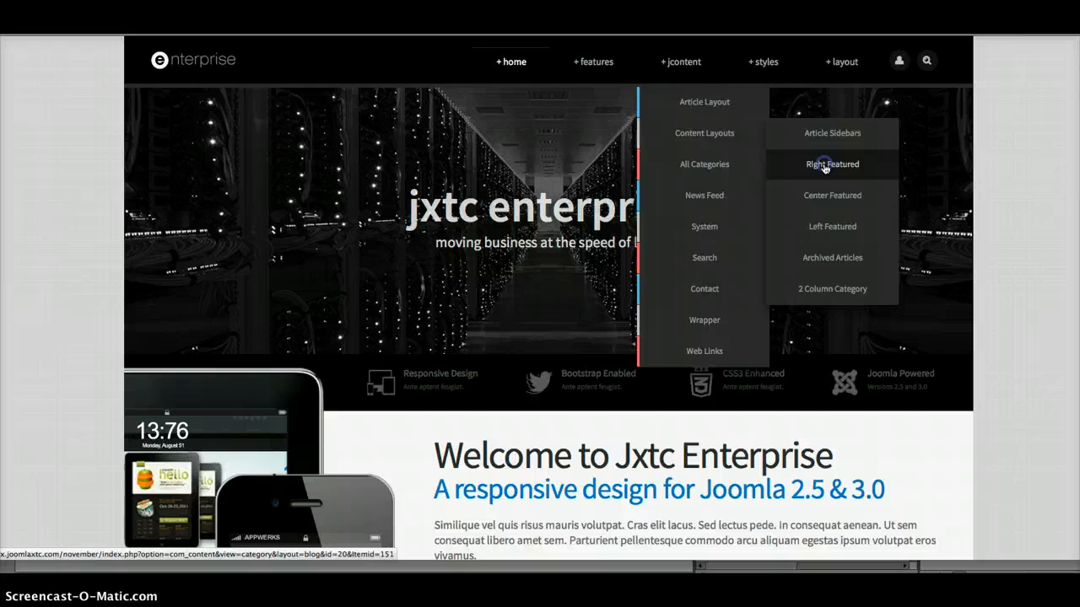
click(830, 164)
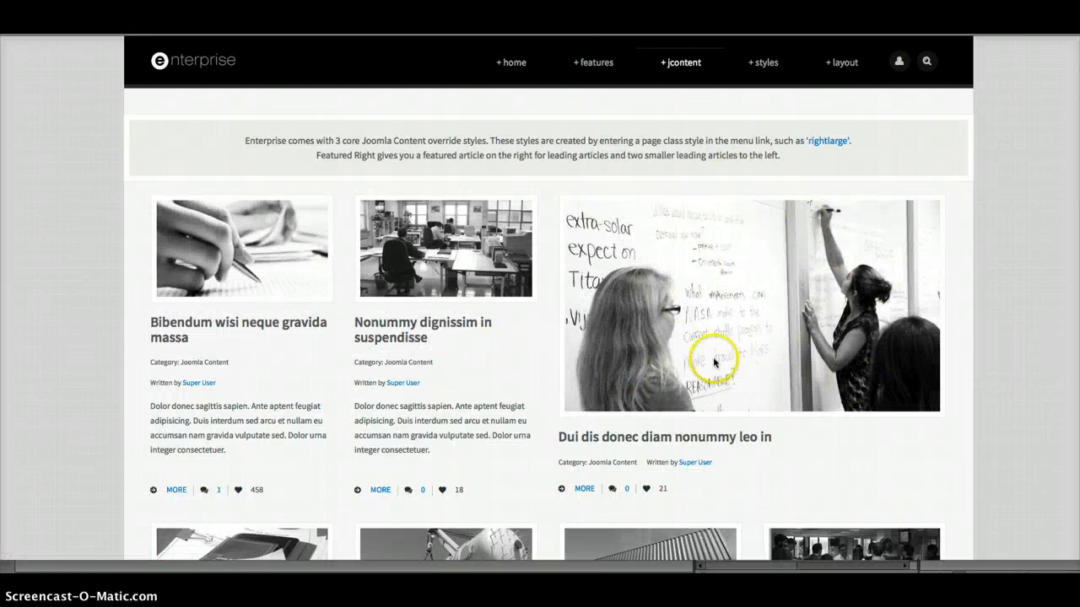
scroll(down, 3)
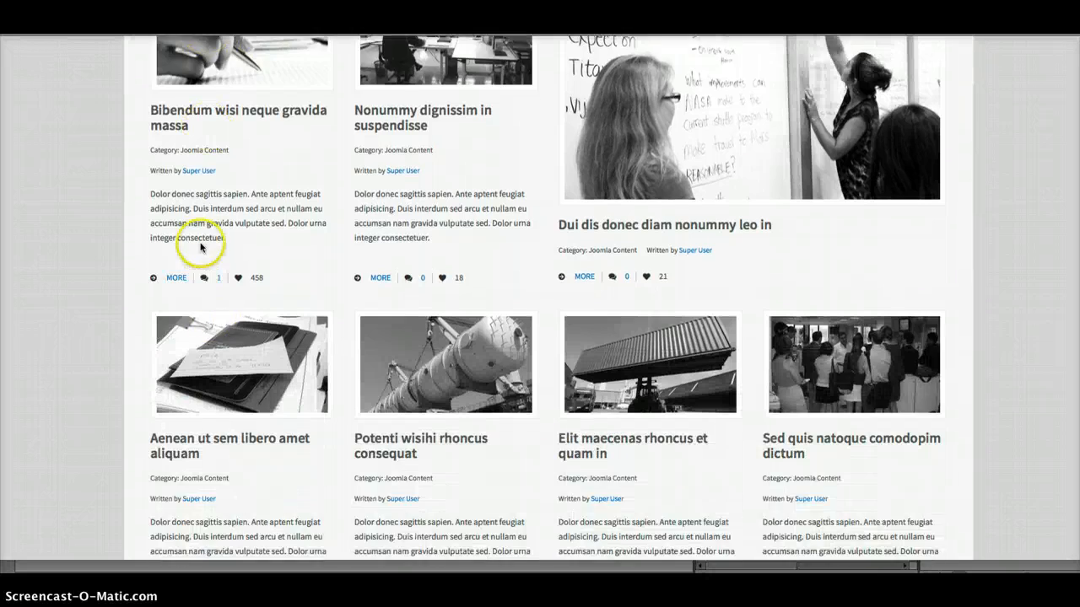
click(682, 61)
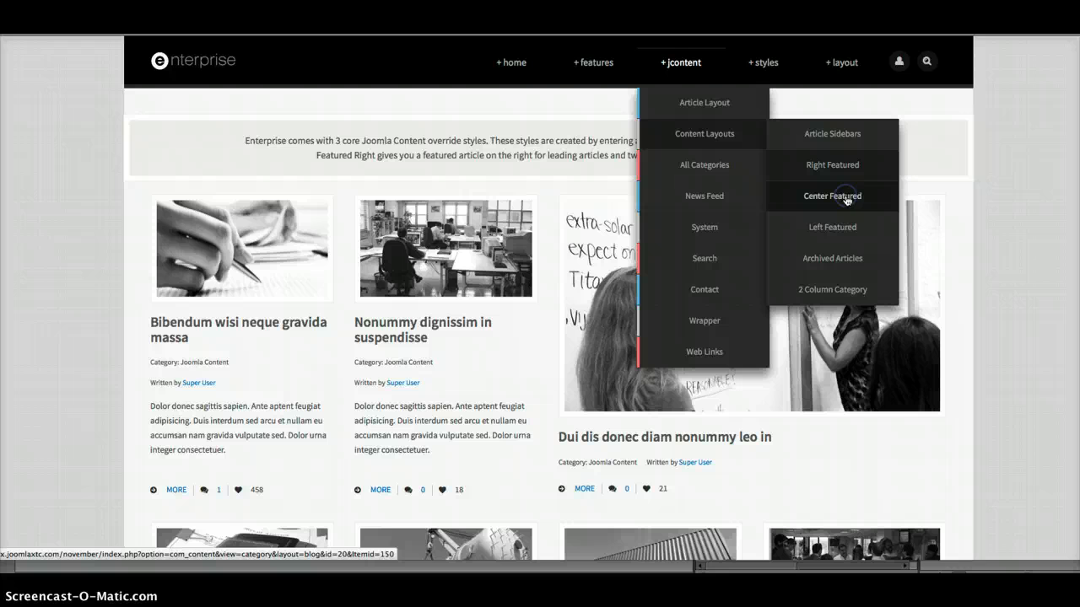
- Preview the Center Featured, Left Featured and 2 Column Category layouts, ending on Center Featured
click(831, 196)
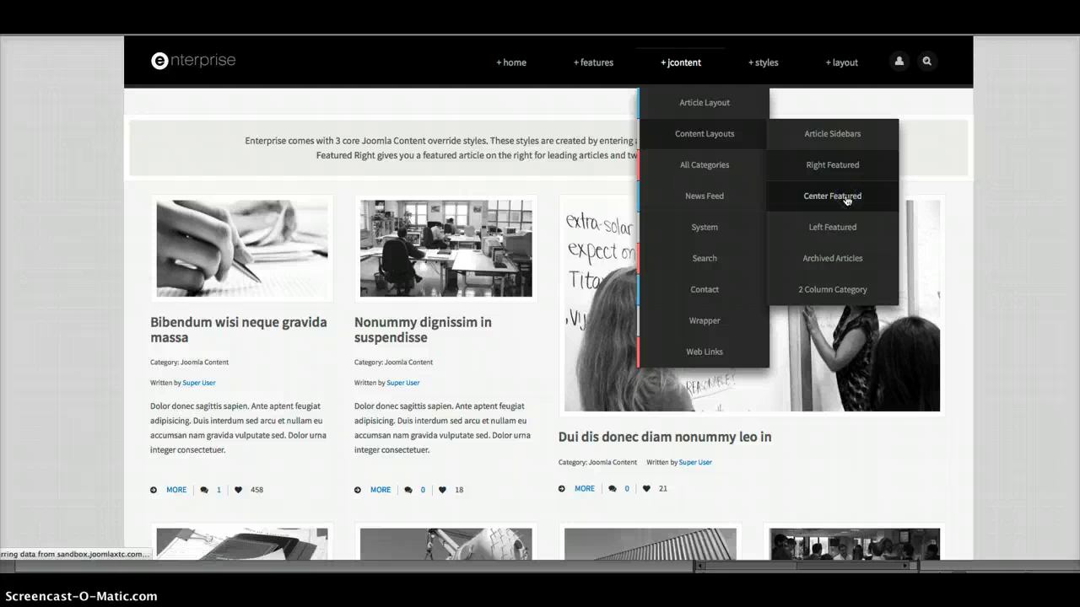
click(832, 196)
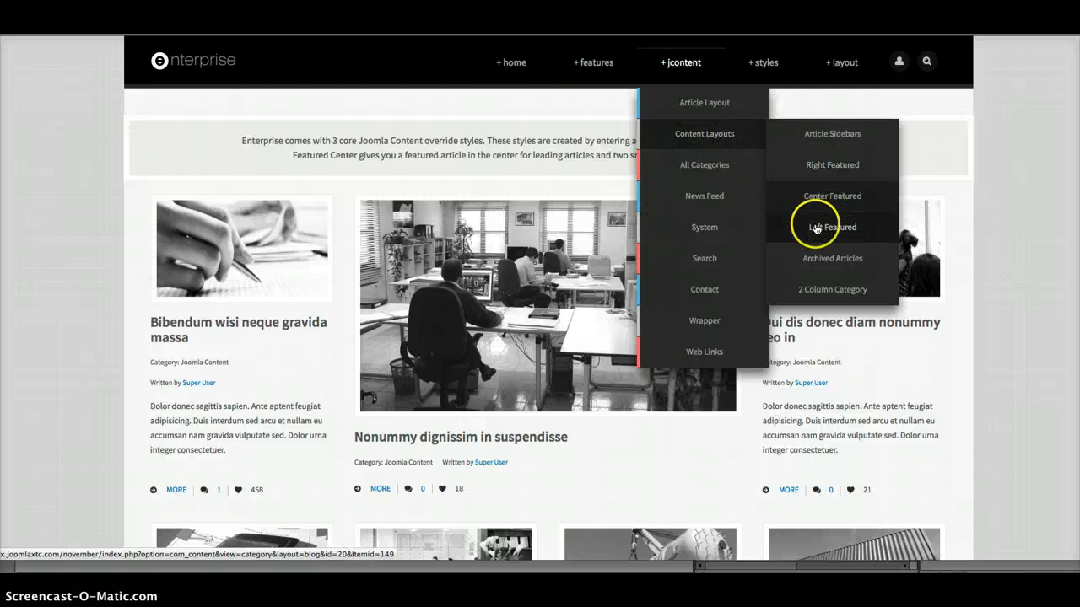
click(831, 226)
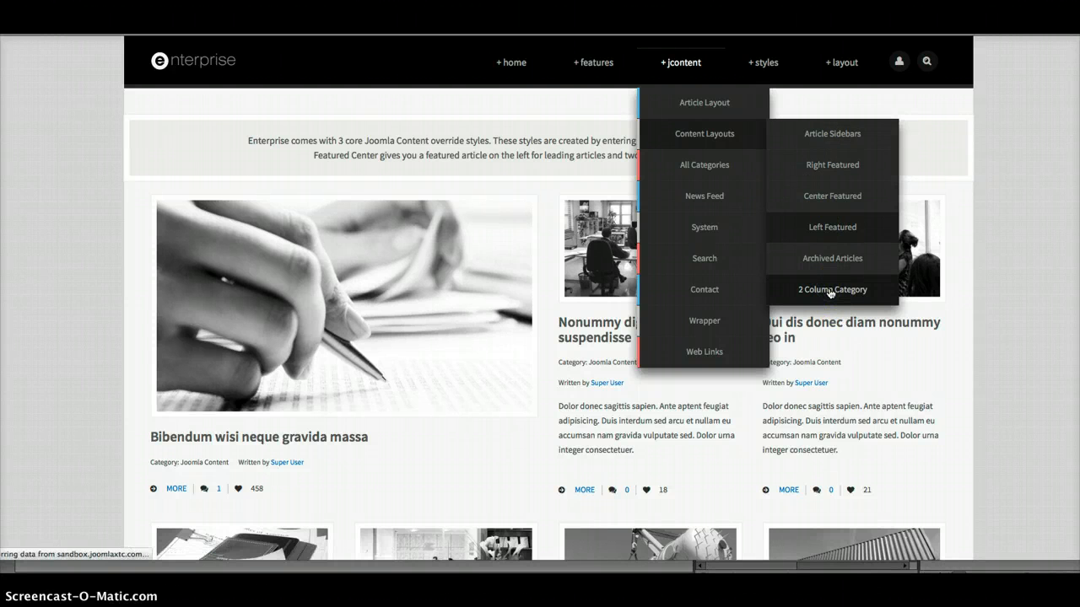
click(832, 290)
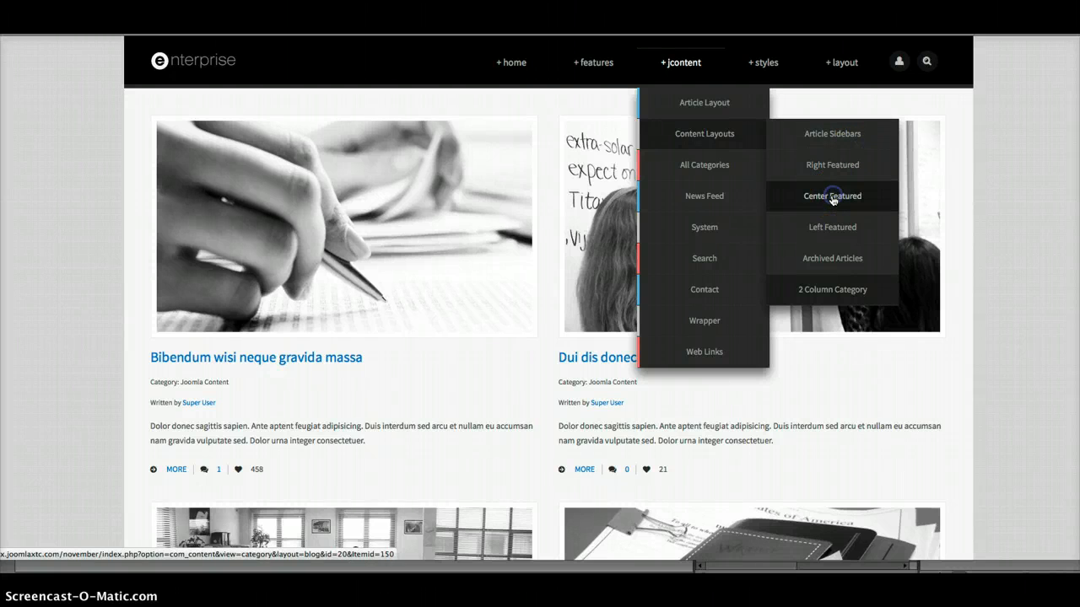
click(831, 196)
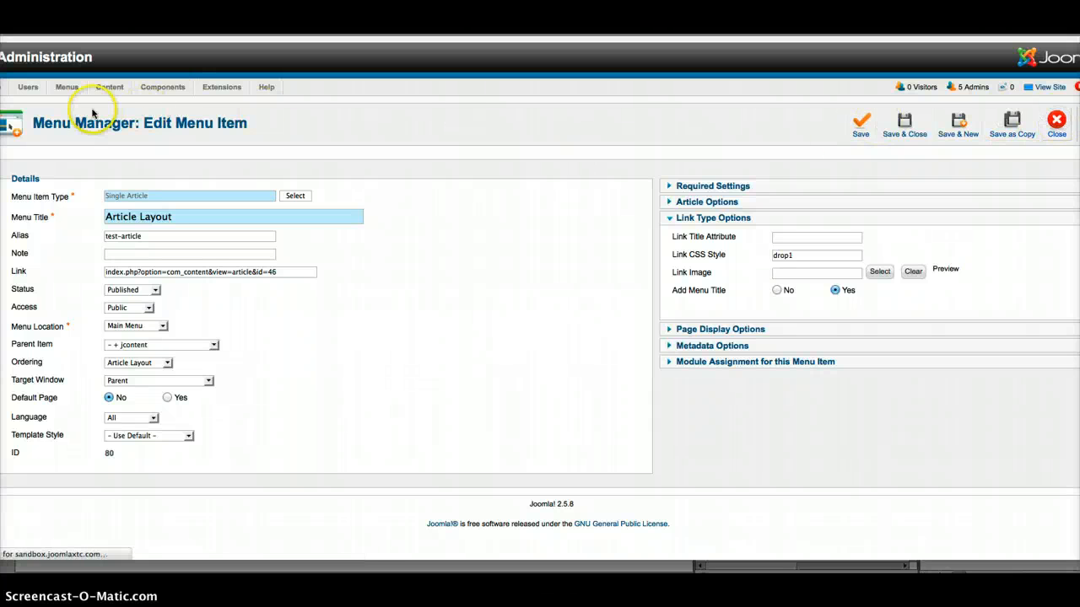
mouse_move(93, 115)
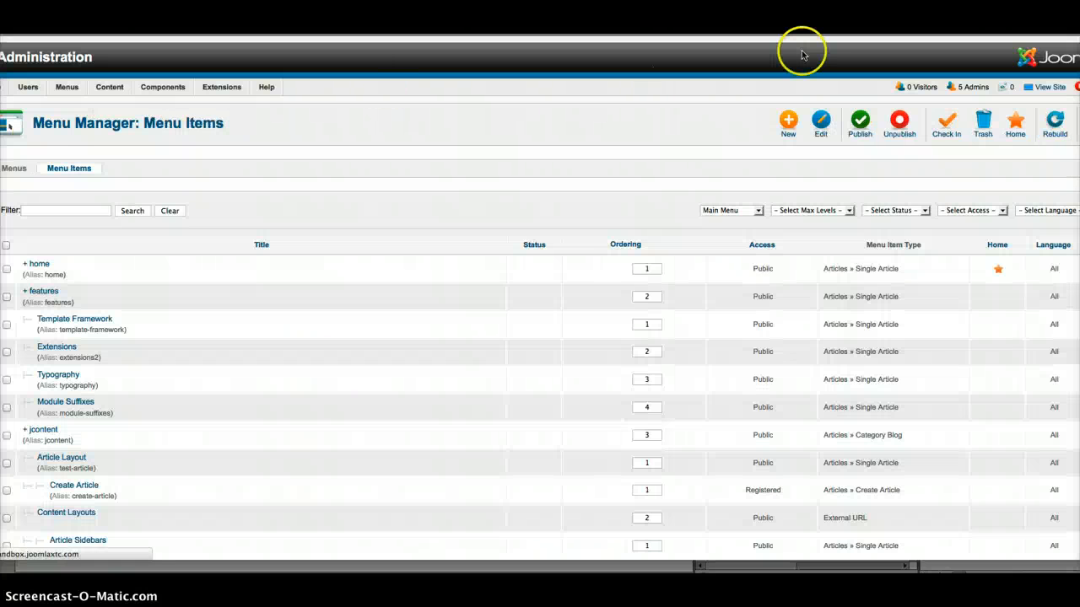
- Open the Center Featured menu item for editing to show its Page Class centerlarge
scroll(down, 3)
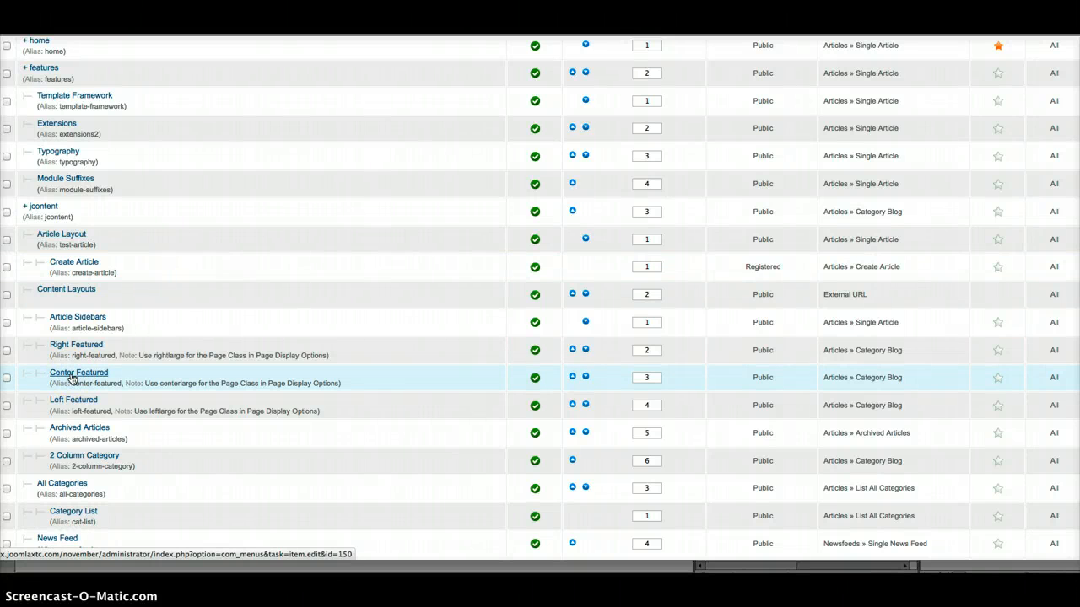
click(77, 373)
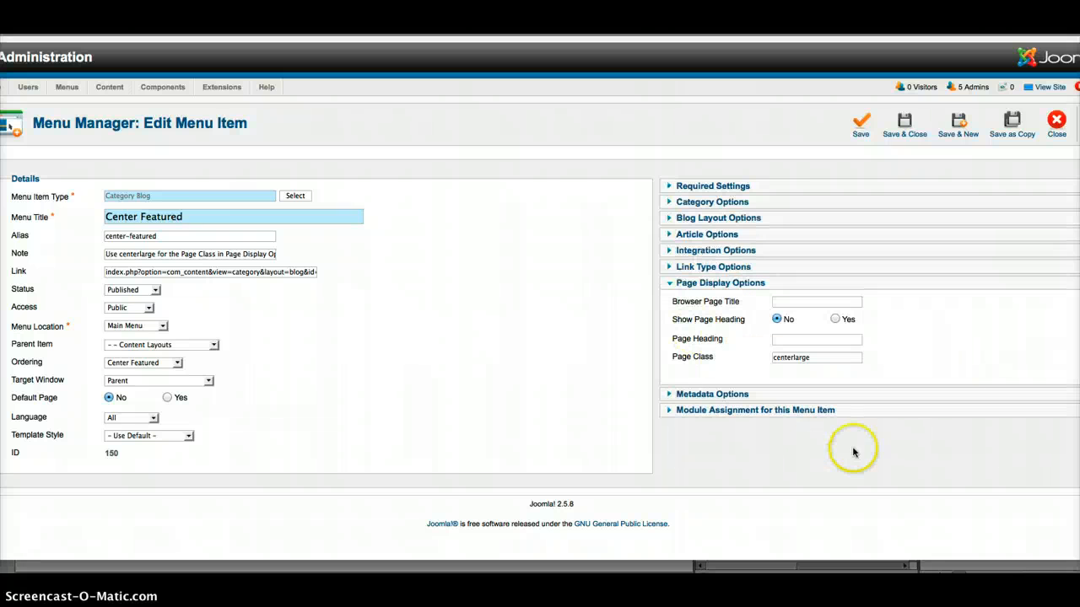
mouse_move(847, 432)
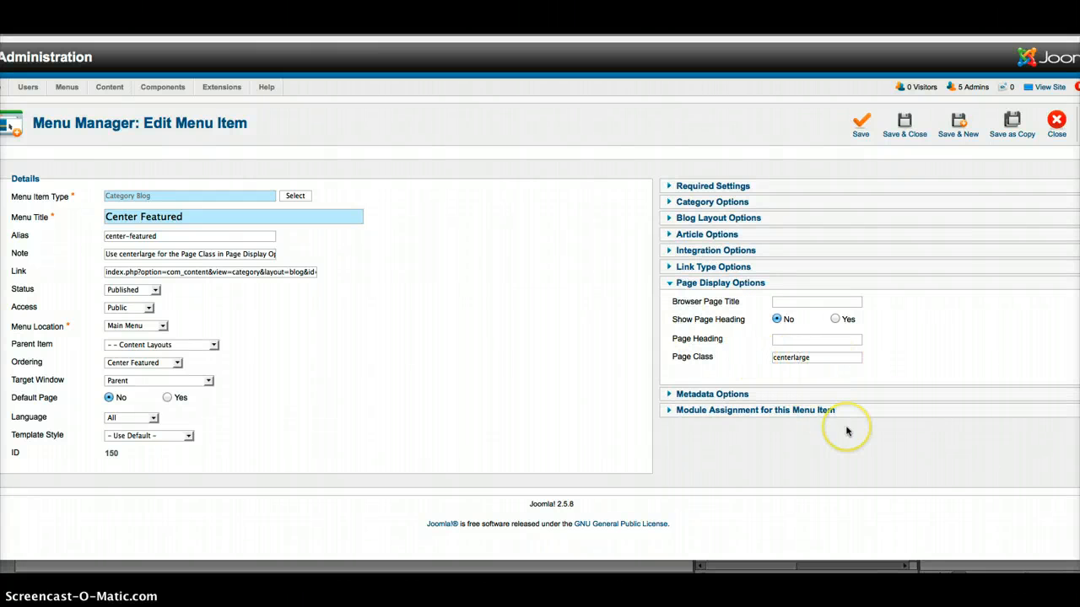
mouse_move(859, 375)
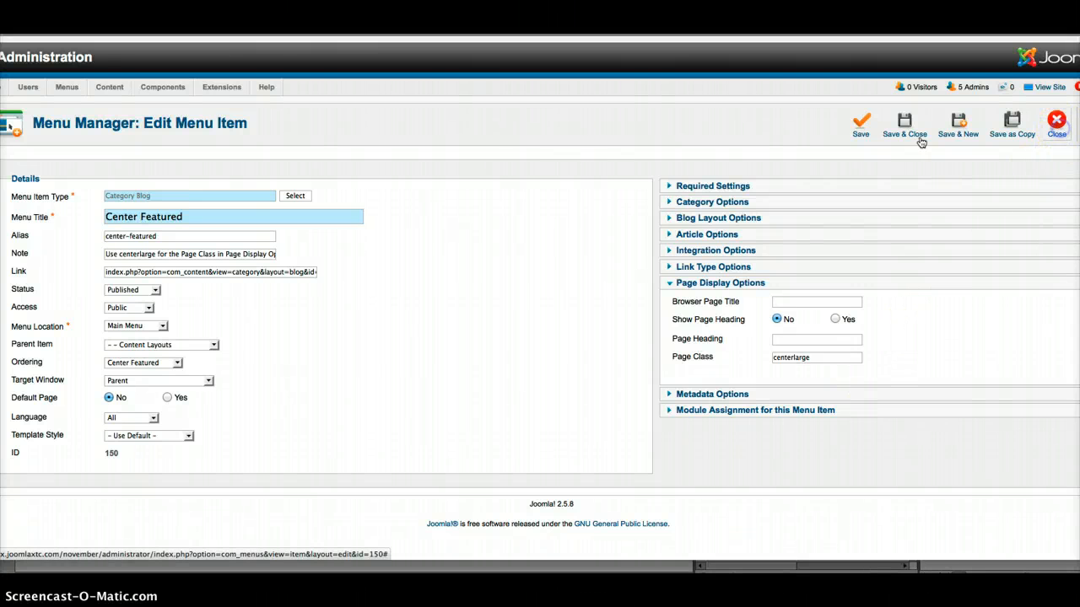
- Save and close the menu item, then view the featured-center article layout on the site
click(904, 125)
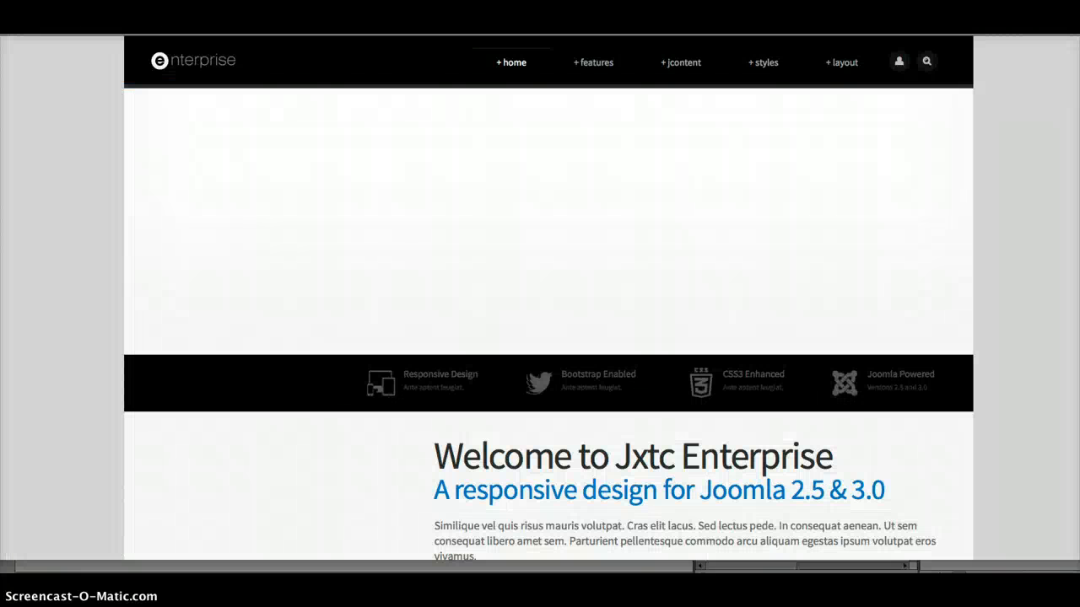
click(681, 62)
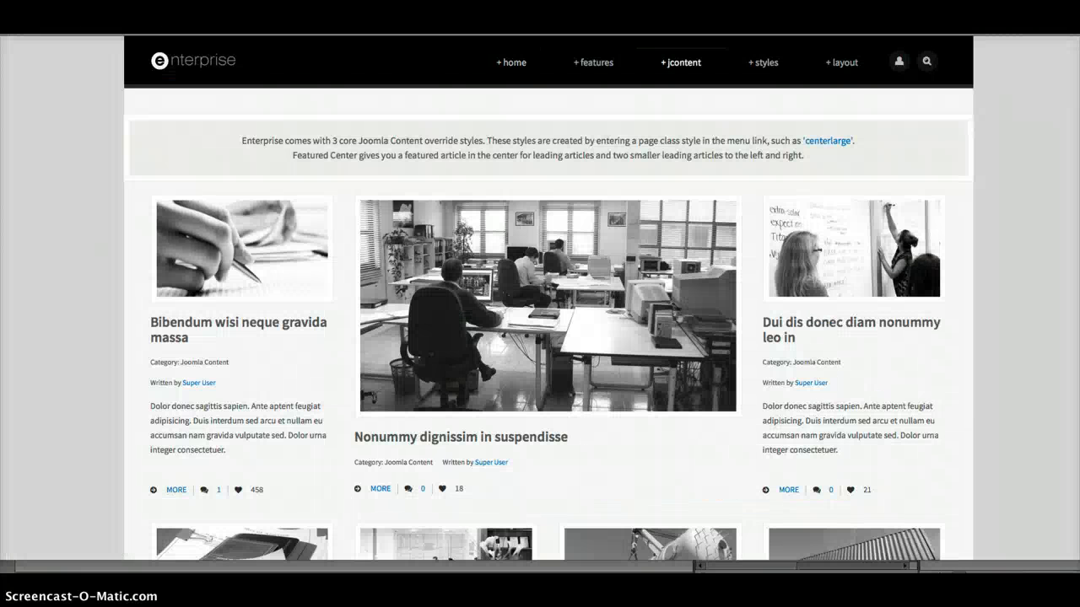
click(681, 60)
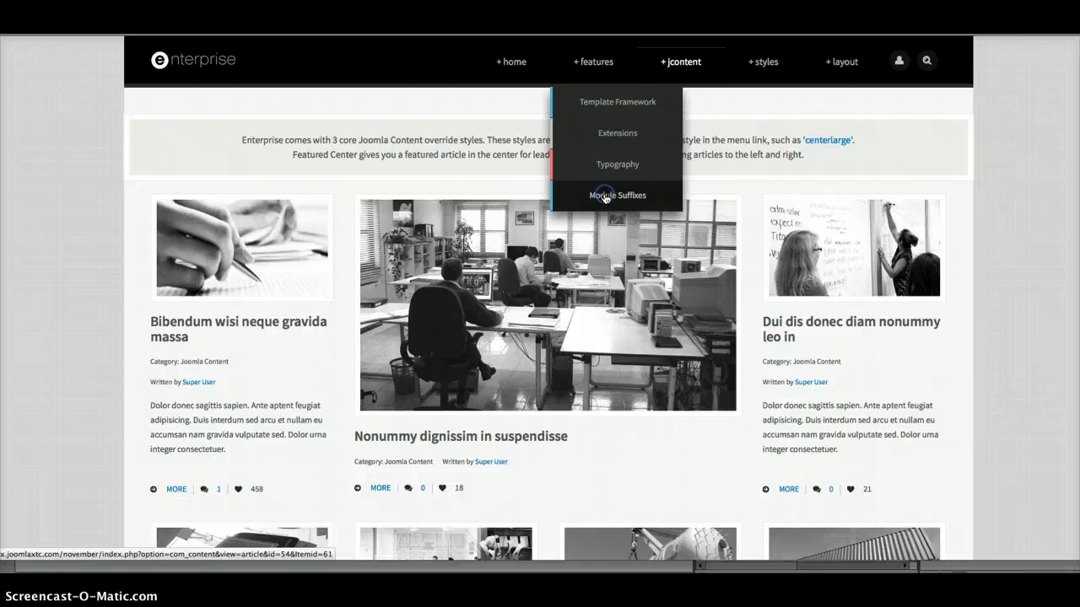
- Show the Module Suffixes demo page and browse its icon, box and underline module styles
click(617, 196)
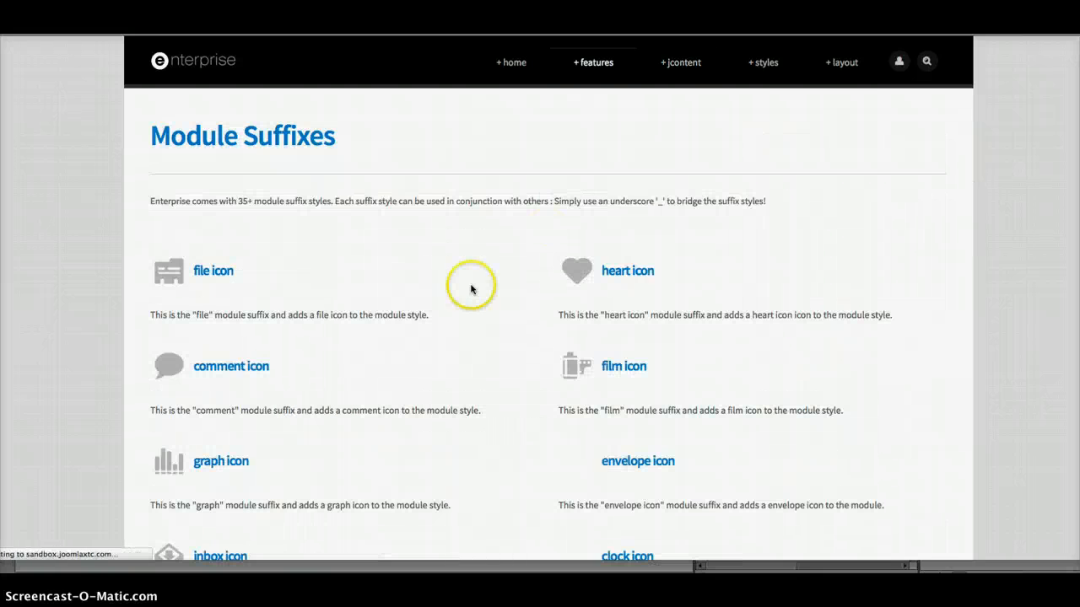
scroll(down, 3)
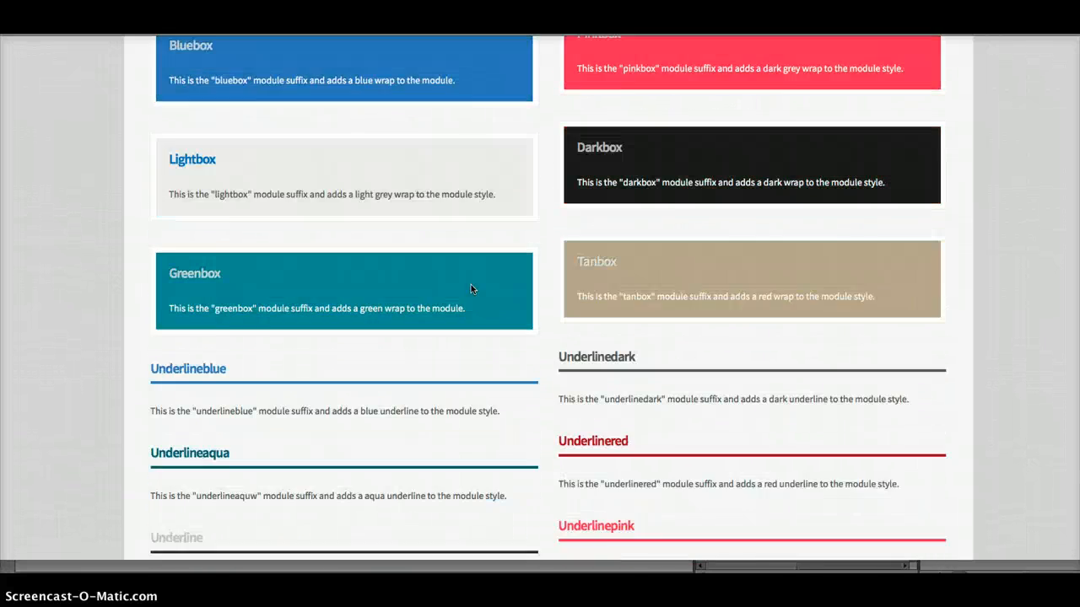
scroll(down, 3)
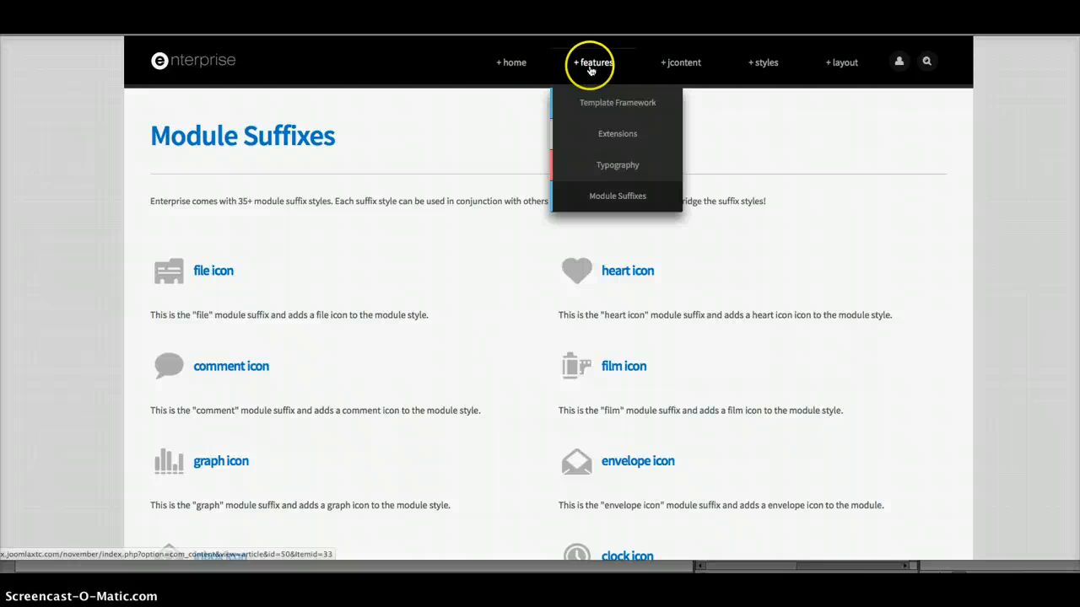
mouse_move(618, 165)
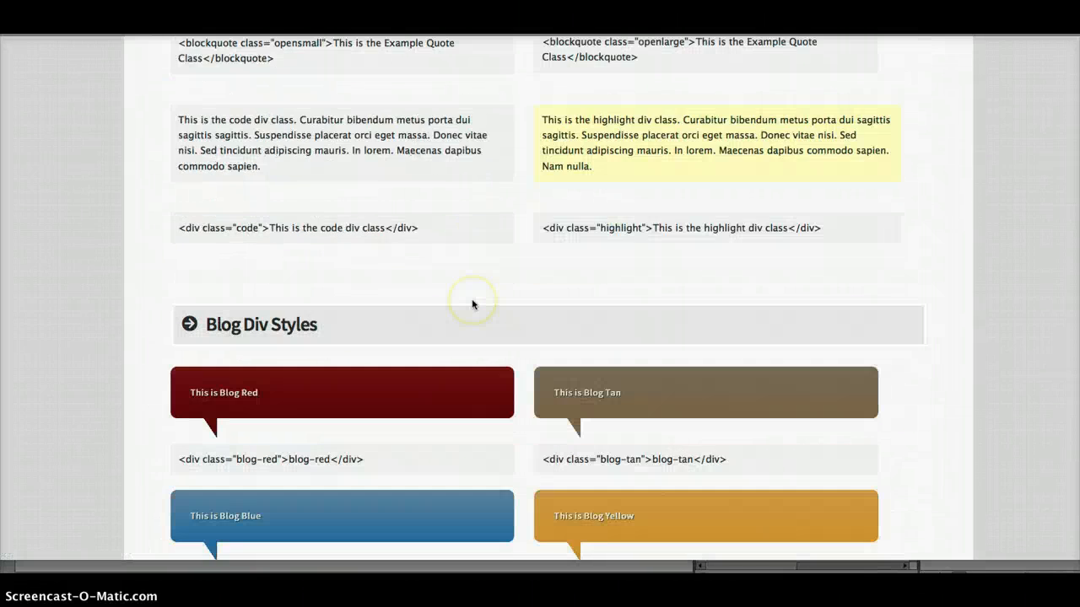
- Browse the Base Typography page through blog div styles, buttons, P styles, bar graphs and icon lists
scroll(down, 3)
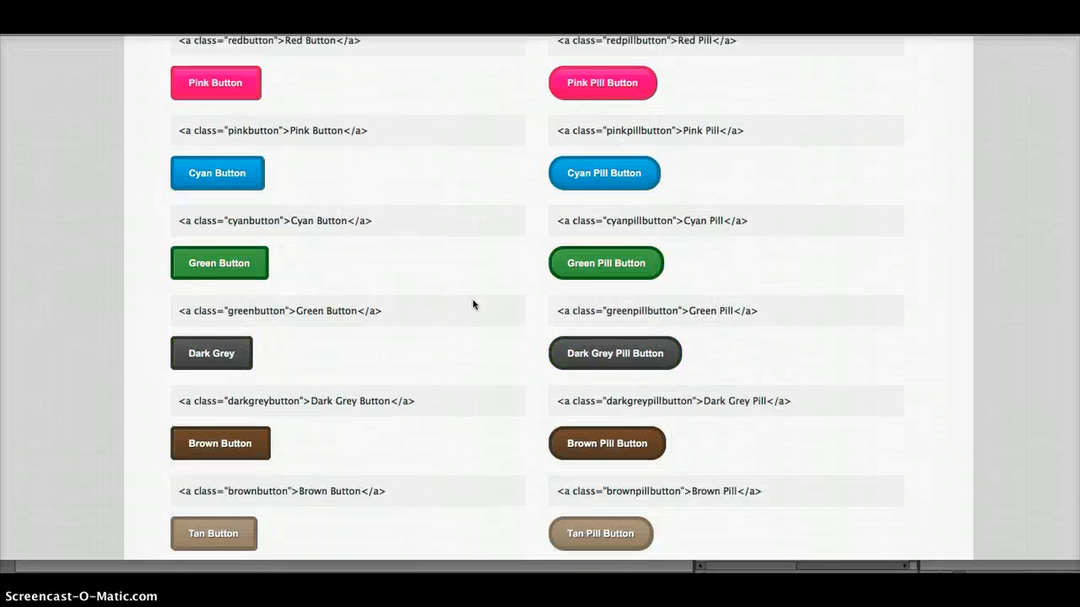
scroll(down, 3)
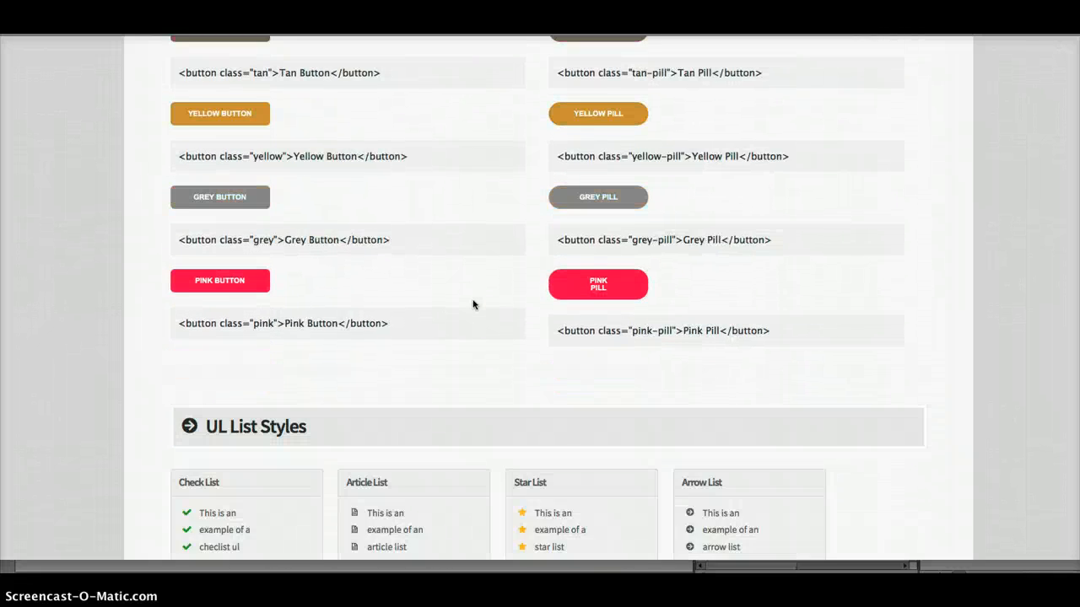
scroll(down, 3)
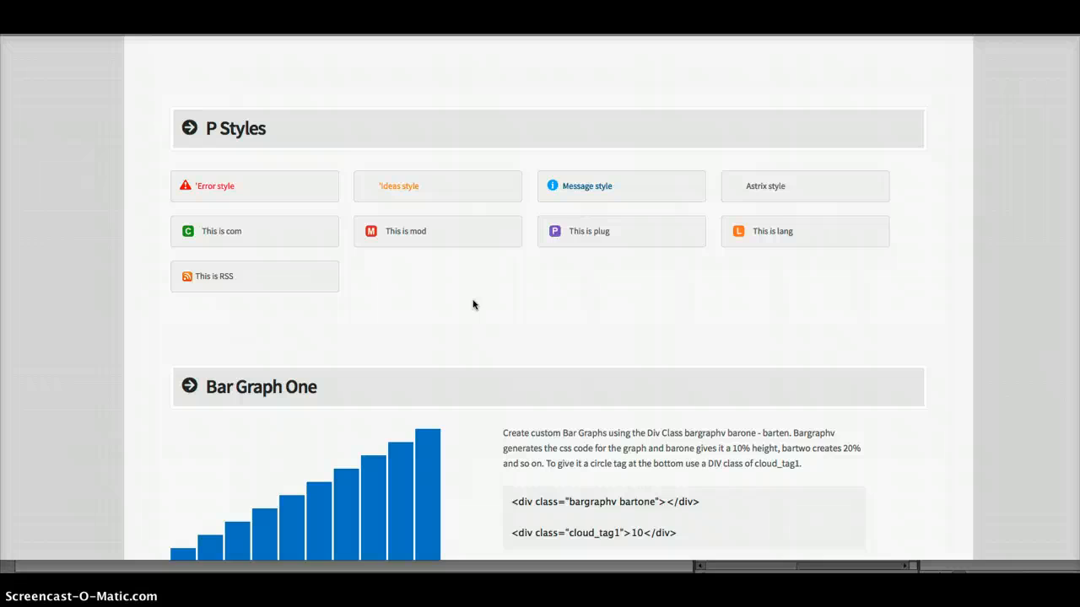
scroll(down, 3)
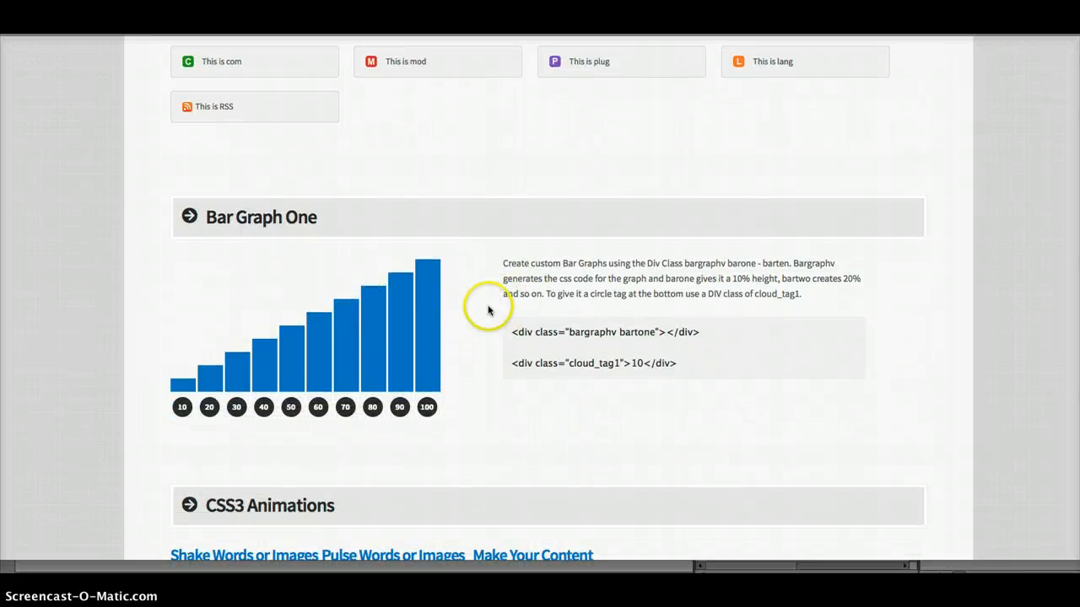
scroll(down, 3)
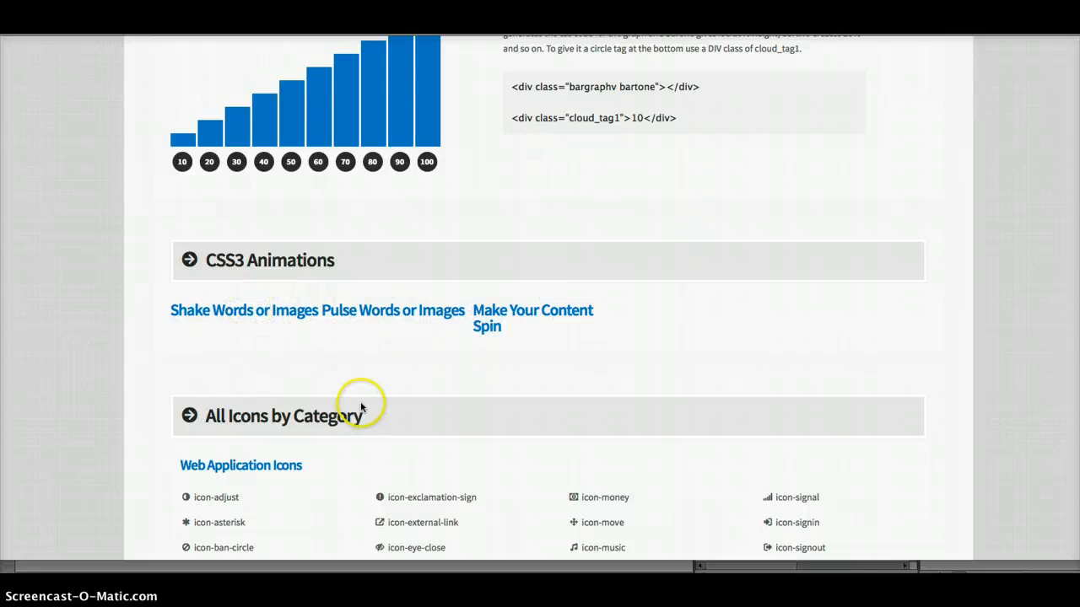
scroll(down, 3)
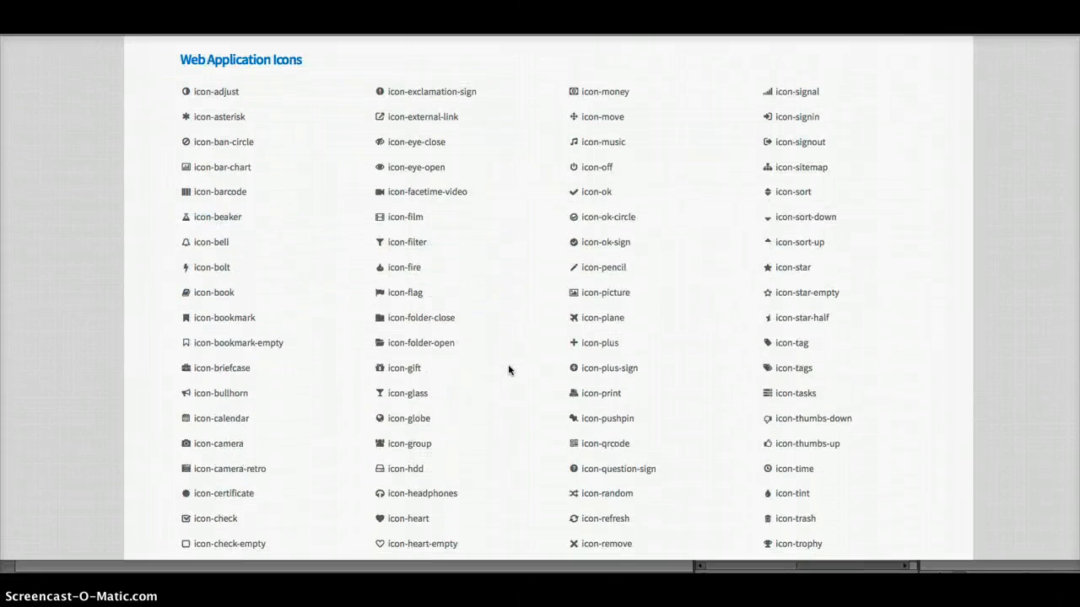
scroll(down, 3)
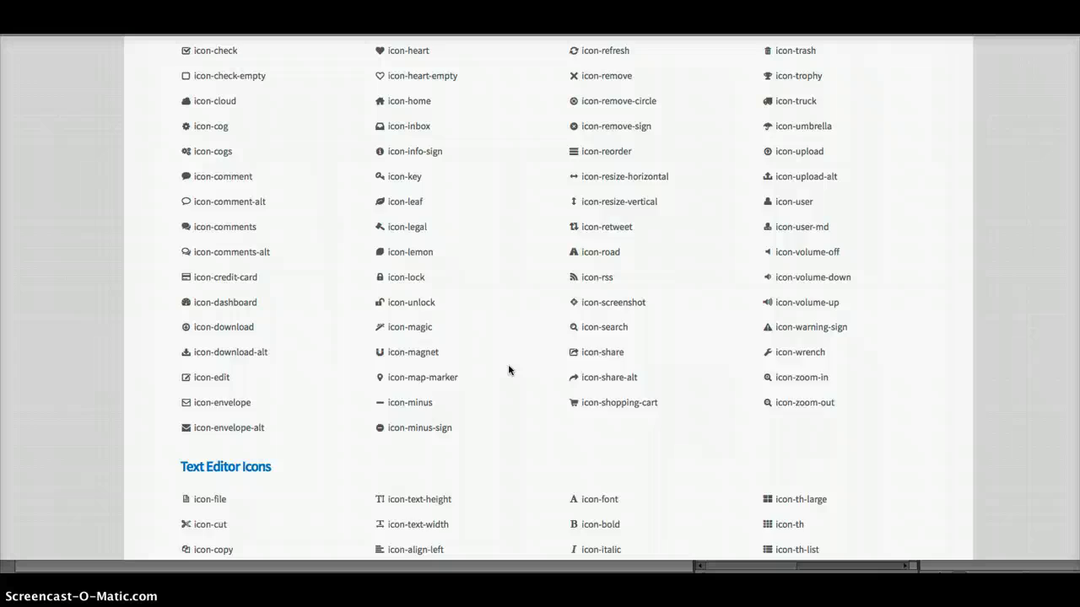
scroll(down, 3)
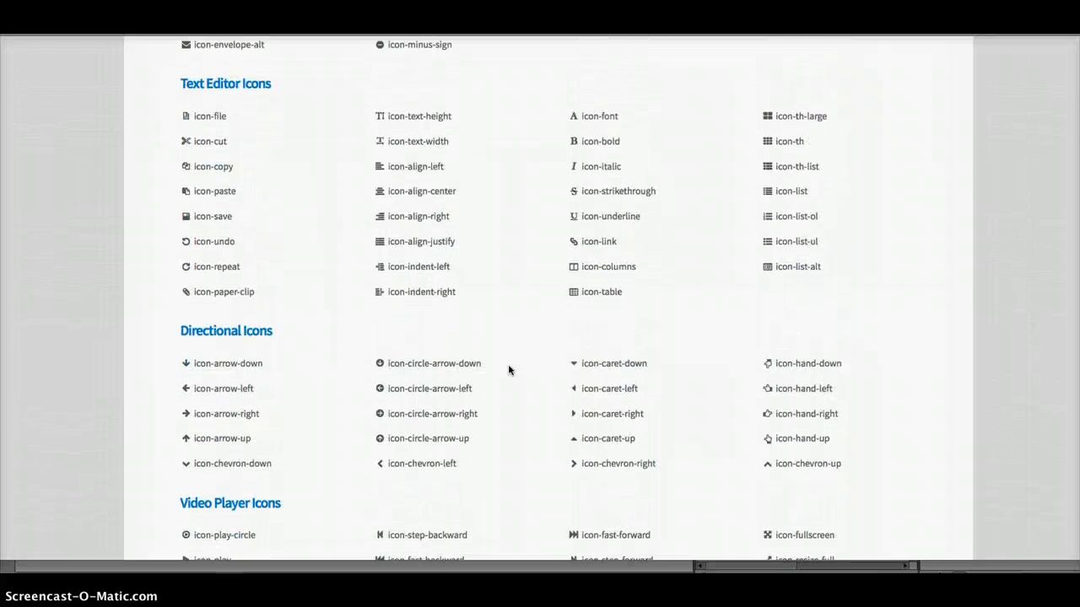
scroll(down, 3)
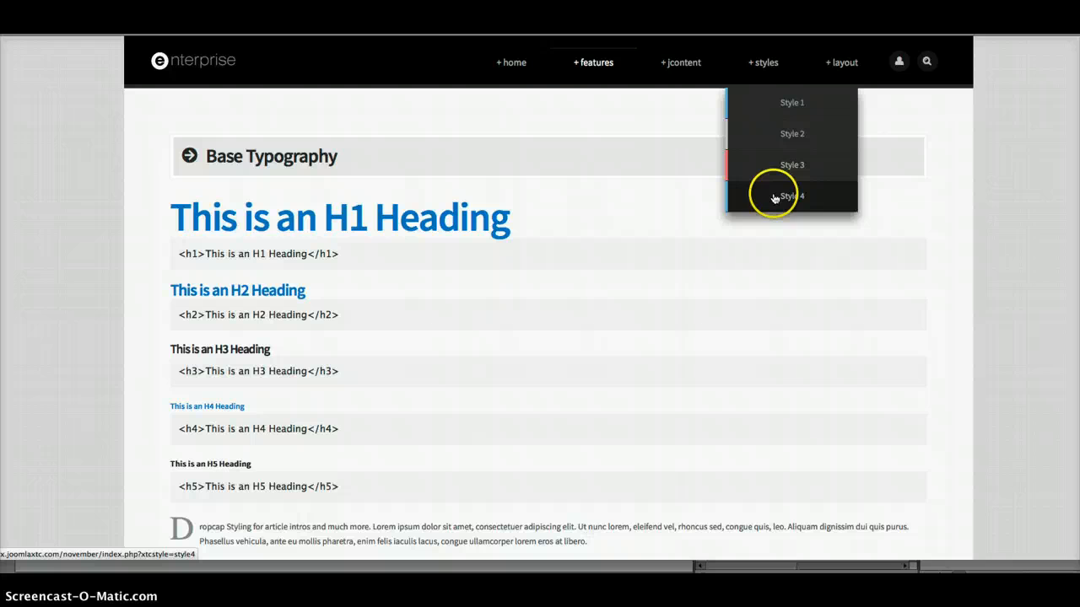
mouse_move(772, 165)
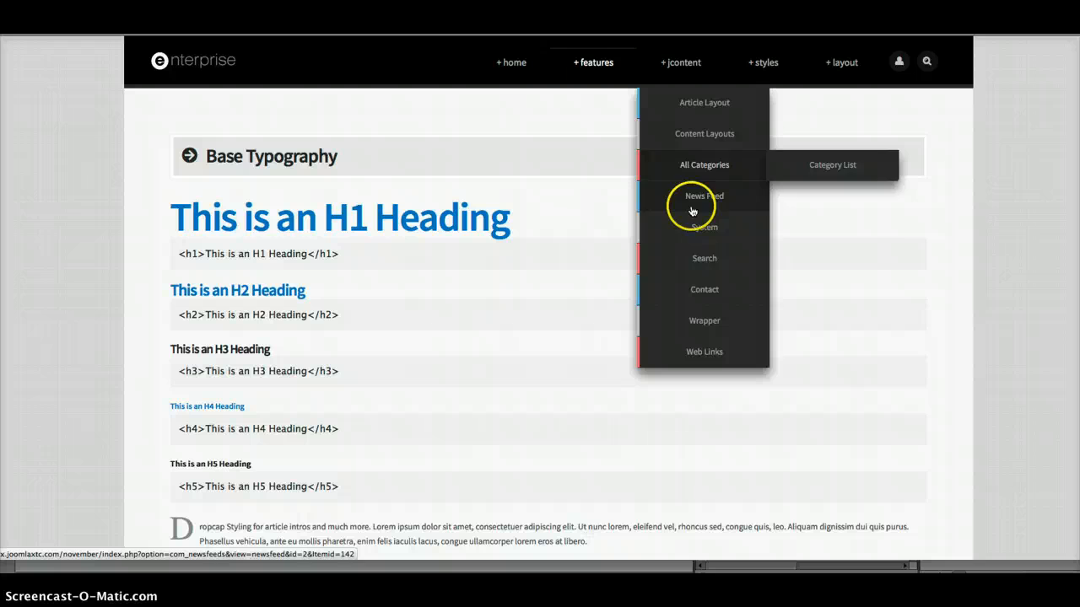
mouse_move(703, 258)
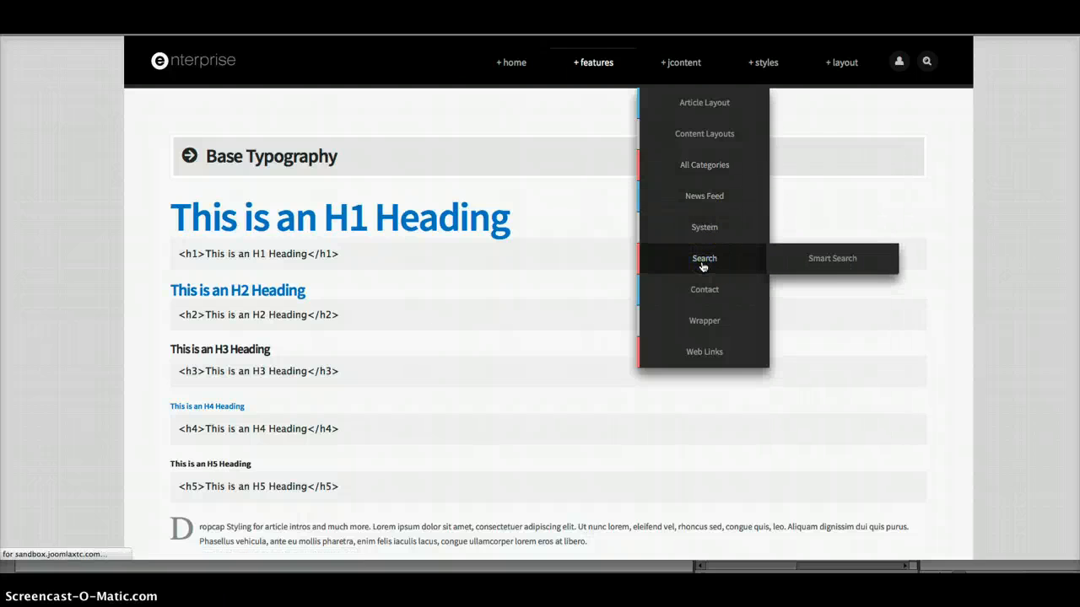
- Show the Contact page with the Joomlaxtc Support address, phones, vCard and contact form
click(705, 258)
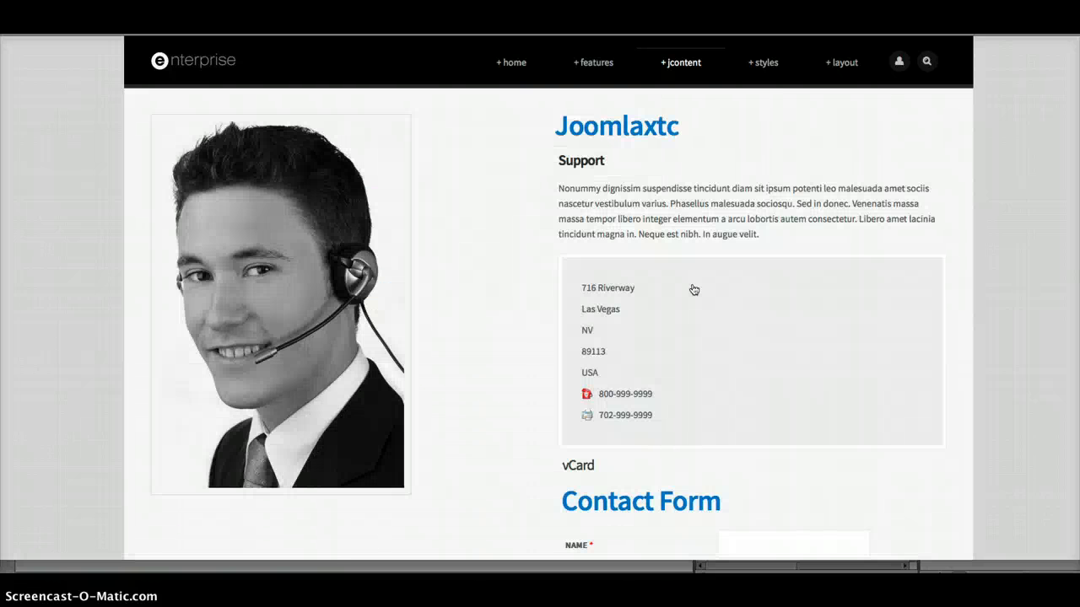
mouse_move(510, 63)
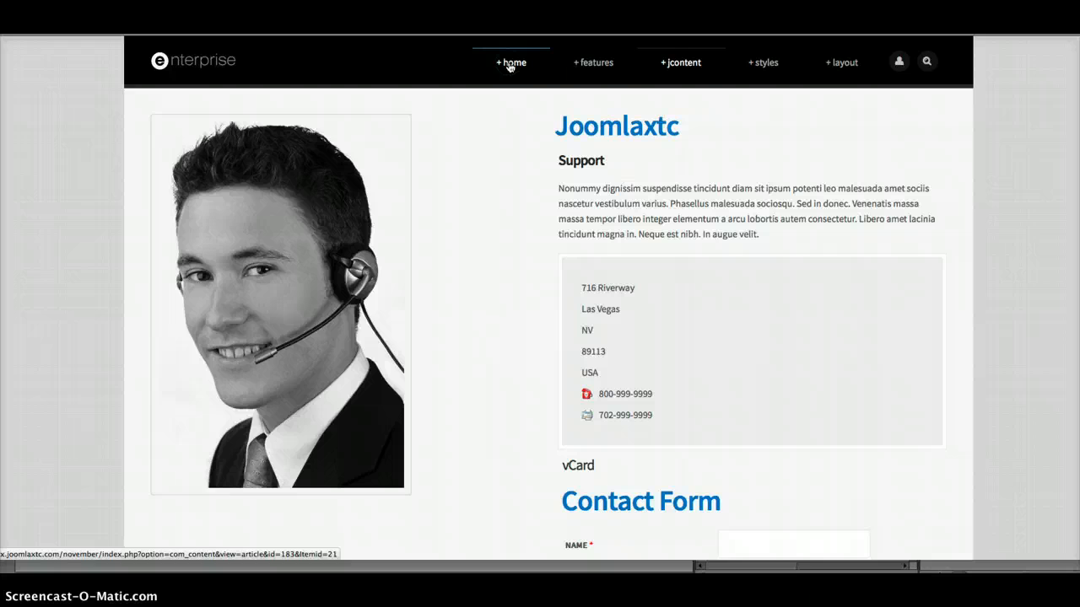
- Return to the Enterprise home page with its city banner and welcome heading
click(512, 63)
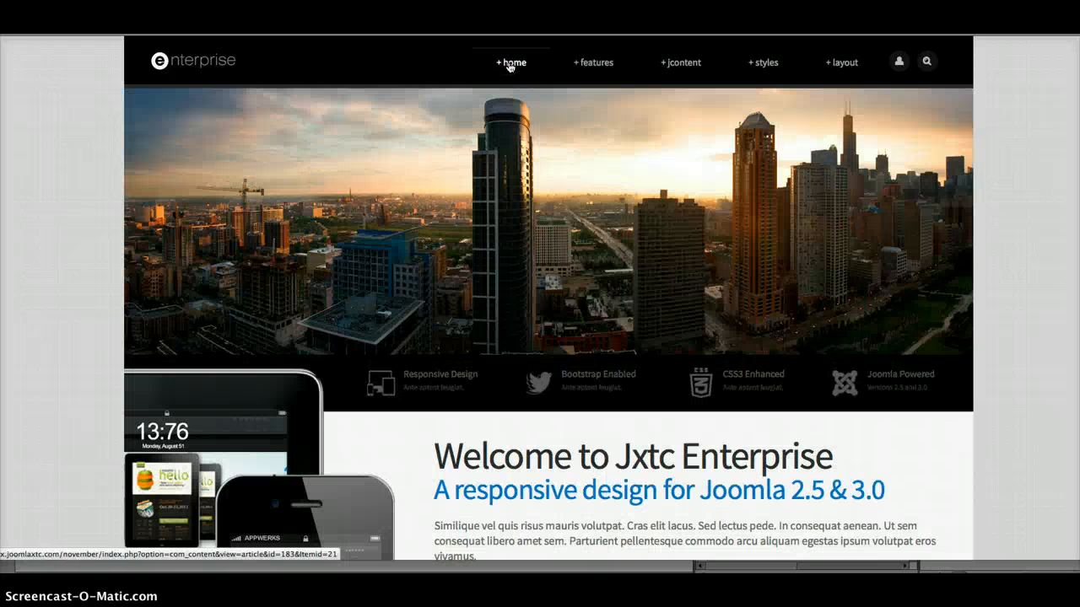